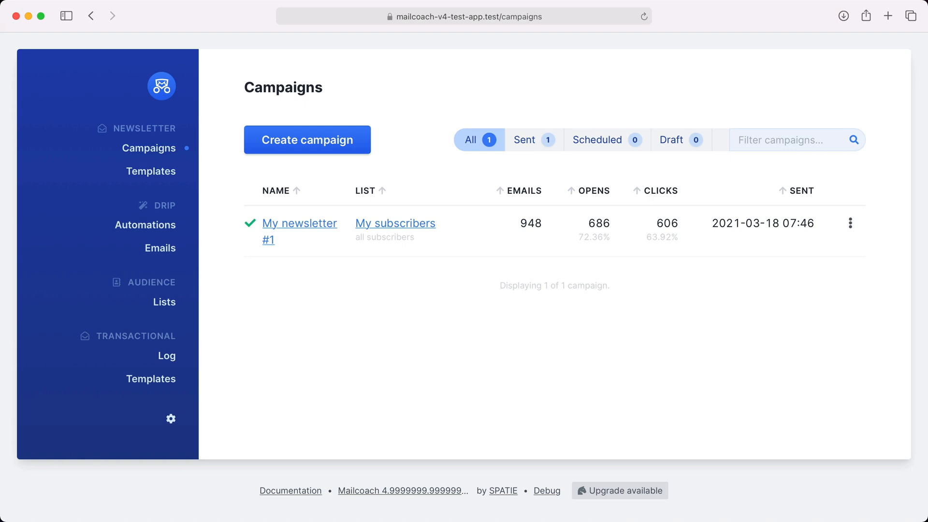
- Open the Demo list from the Lists overview to see its performance summary
click(165, 302)
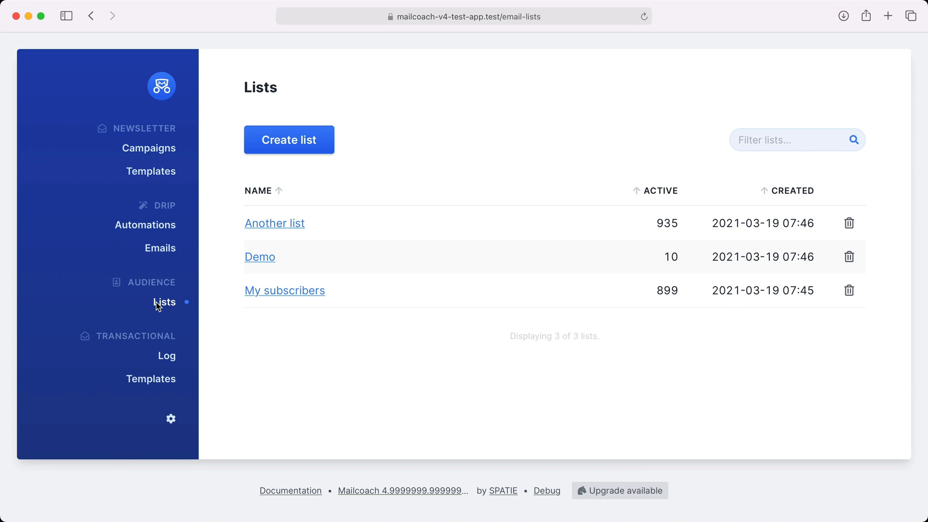
mouse_move(611, 263)
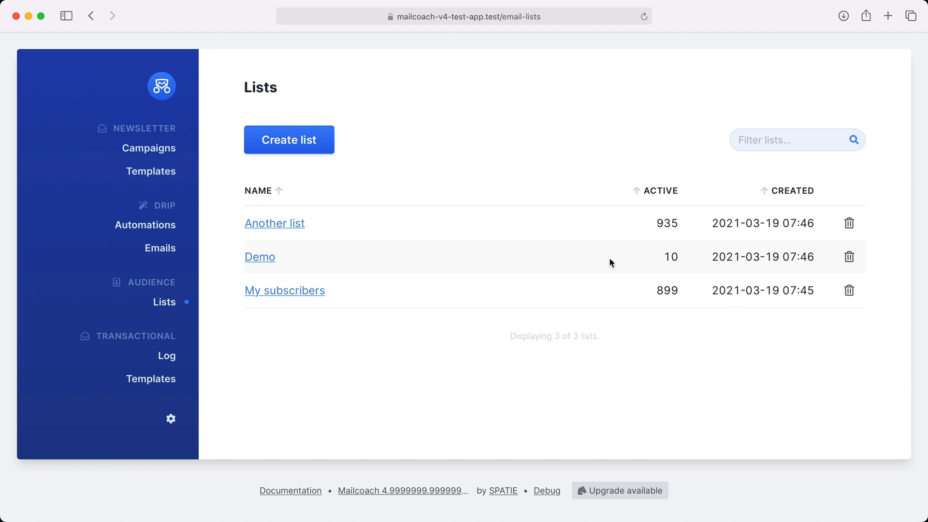
mouse_move(353, 242)
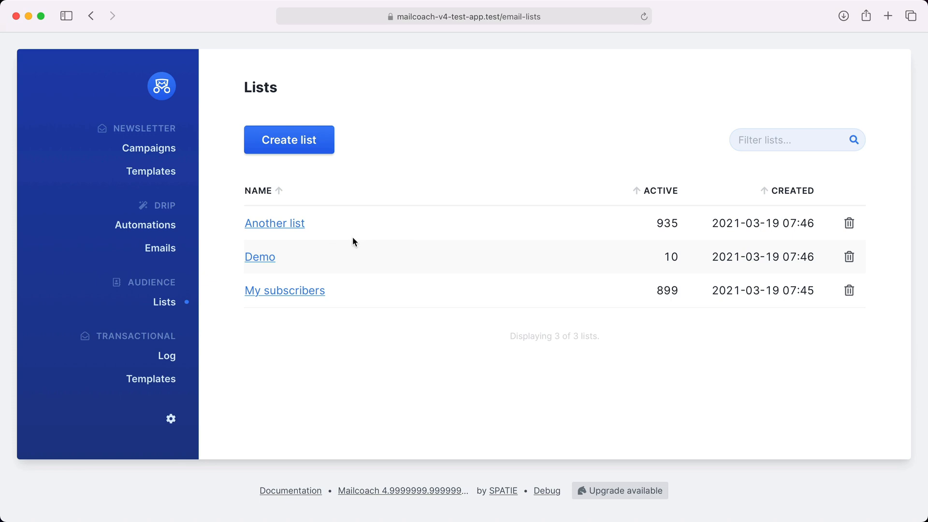
click(259, 257)
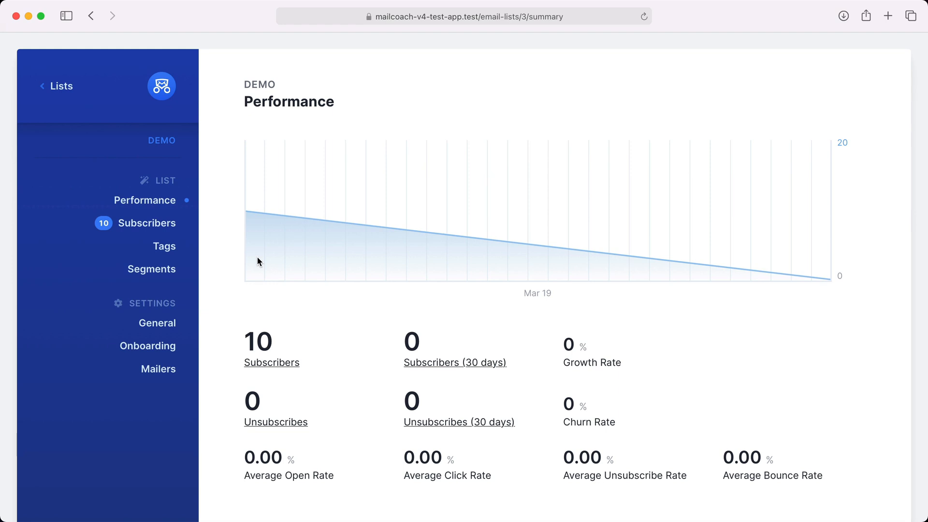
- Show the Demo list's subscriber table with its 10 subscribed addresses
click(148, 223)
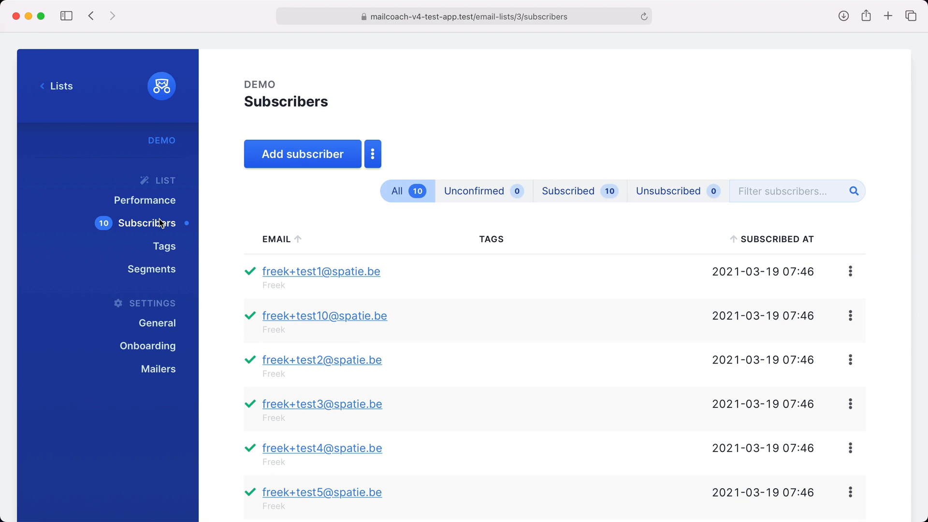
scroll(down, 3)
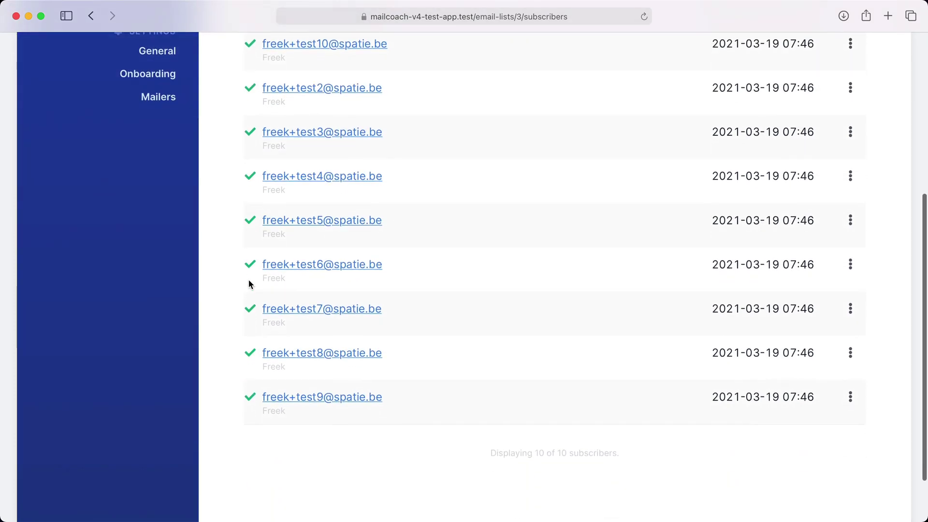
scroll(up, 3)
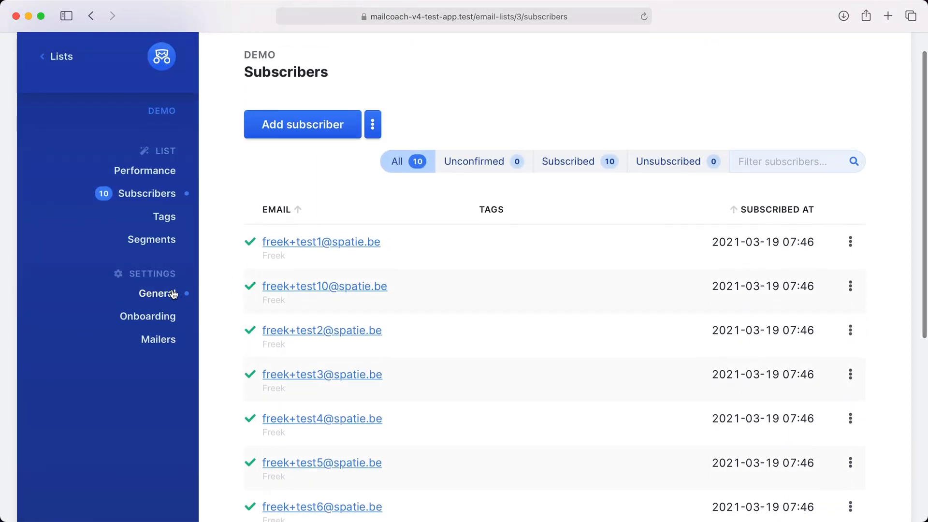
- Review the Demo list's general settings: Sender, Publication and Notifications sections
click(157, 294)
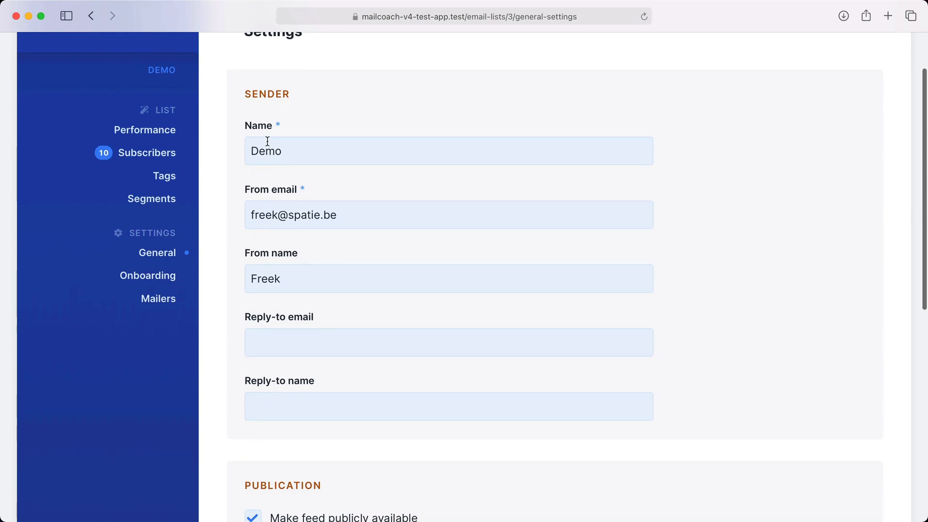
mouse_move(236, 415)
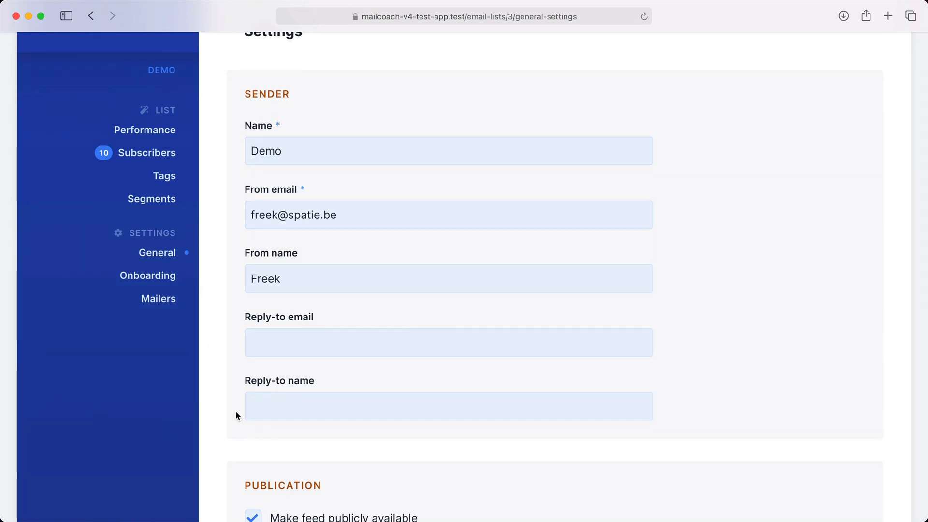
scroll(down, 3)
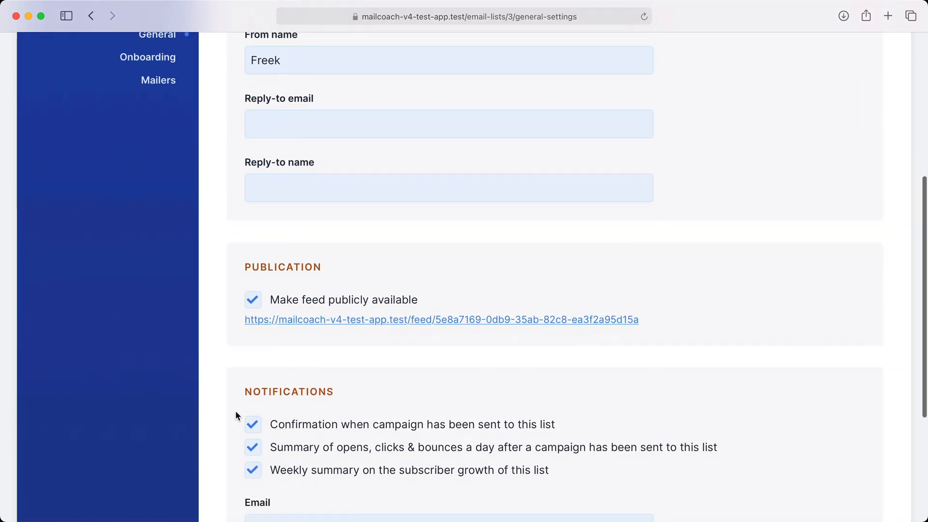
scroll(down, 3)
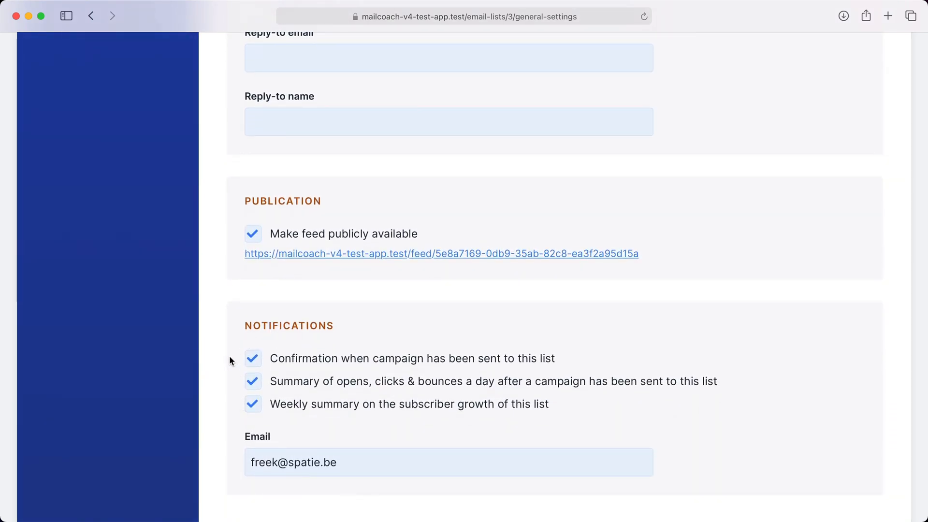
mouse_move(281, 364)
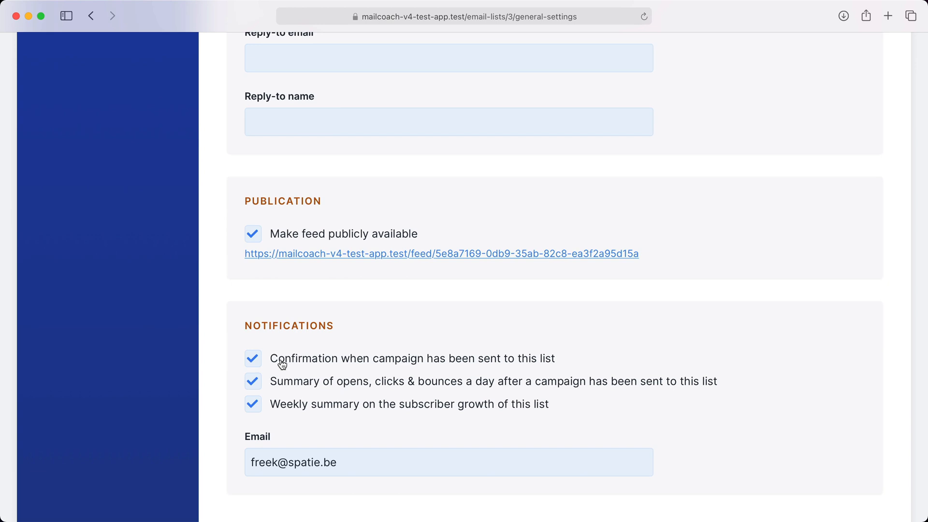
mouse_move(284, 363)
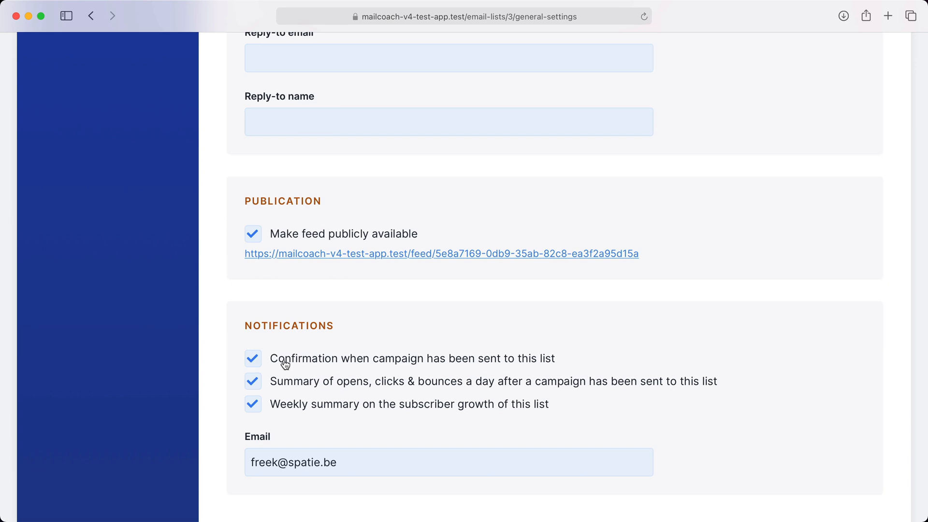
mouse_move(284, 379)
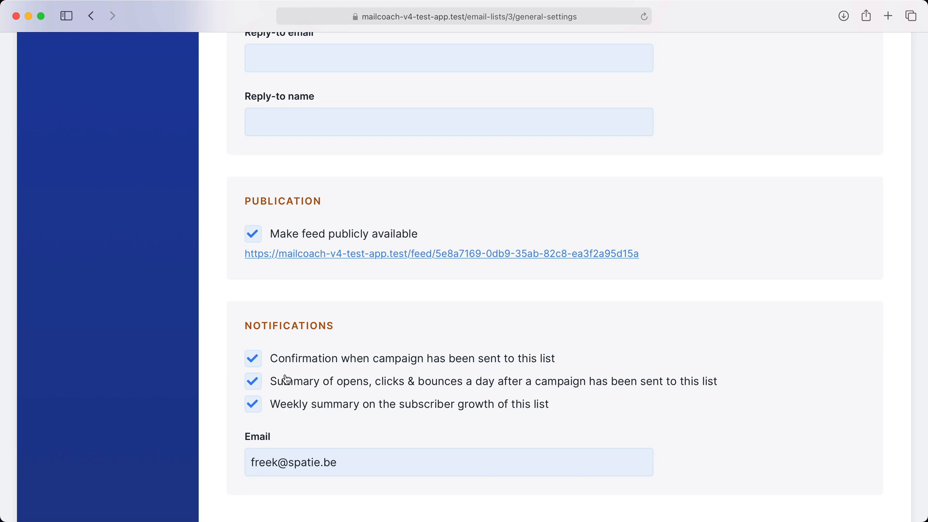
mouse_move(279, 411)
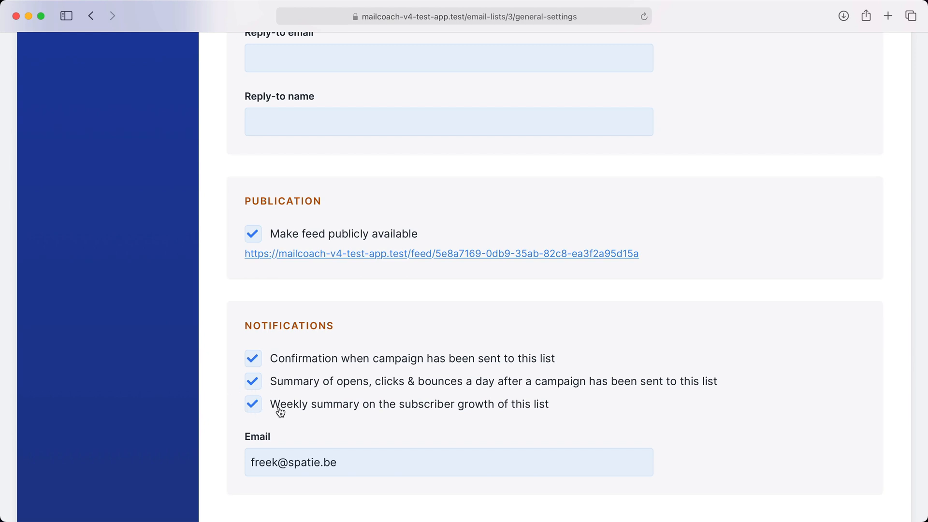
scroll(up, 3)
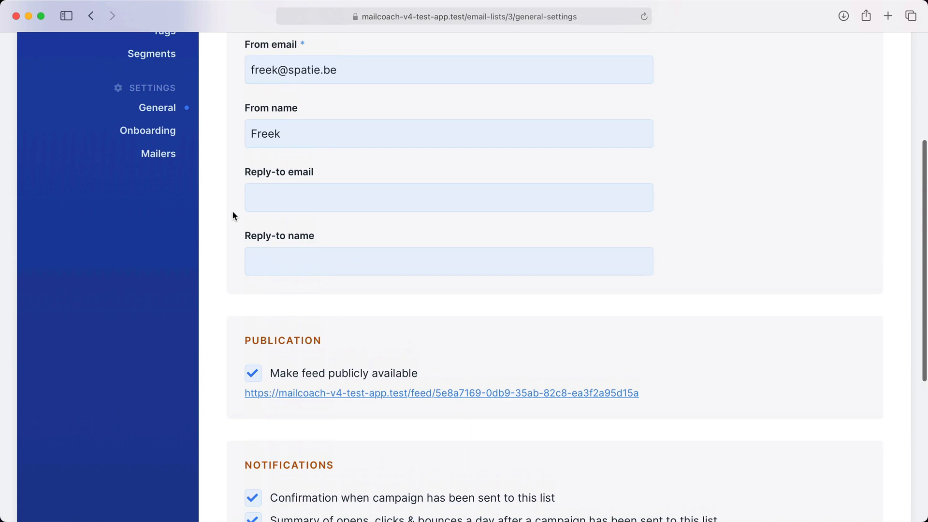
- Review the Demo list's onboarding settings for Subscriptions and Landing pages
click(147, 130)
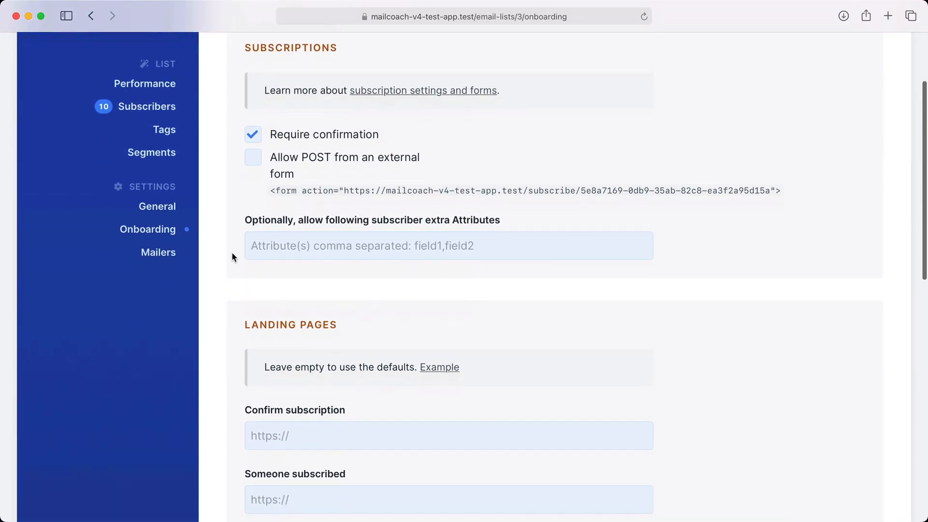
scroll(down, 3)
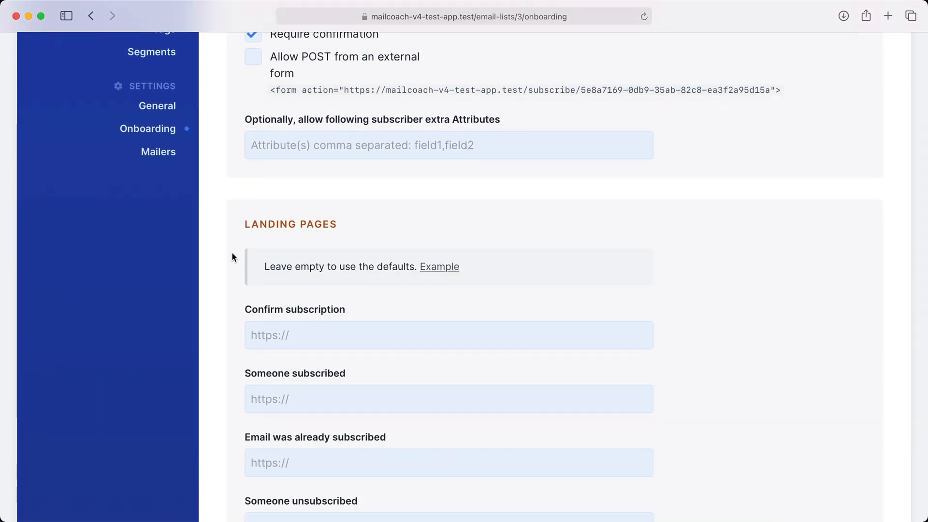
scroll(down, 3)
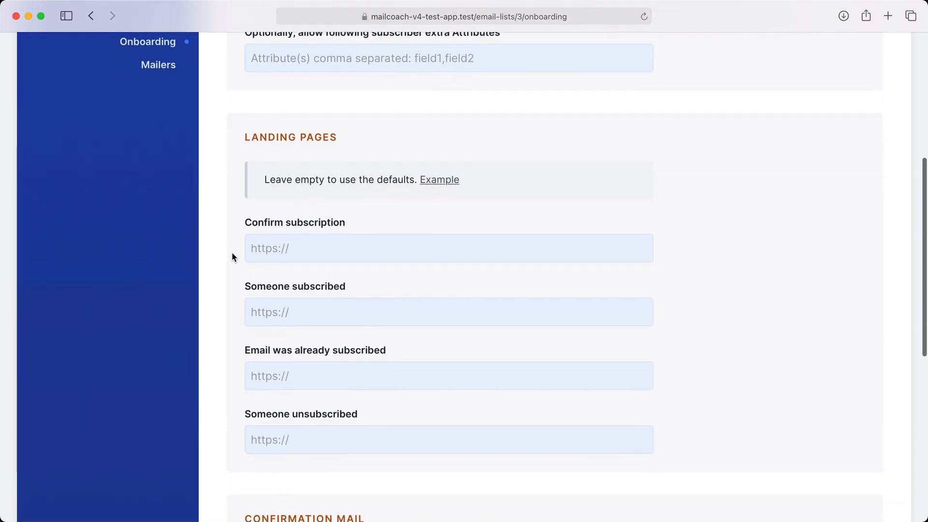
scroll(up, 3)
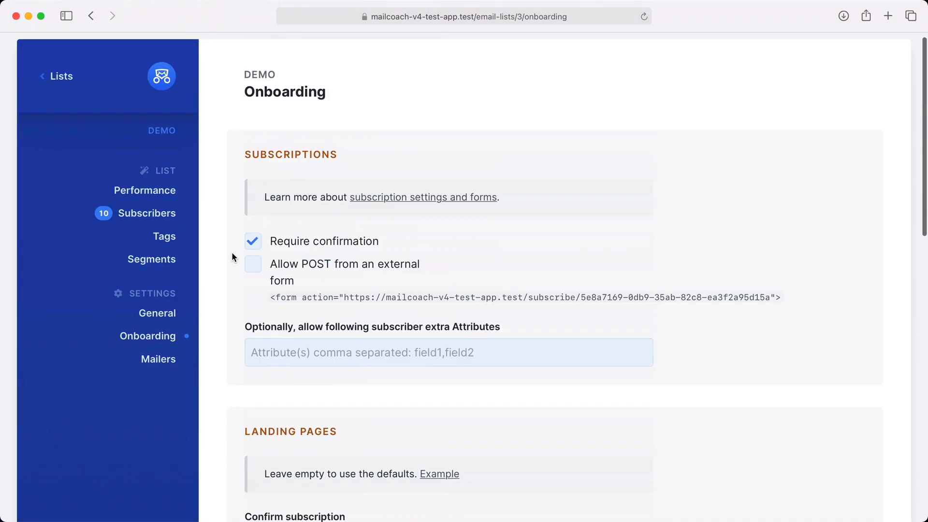
- Start a new campaign from the Campaigns overview named 'Demo Mailcoach'
click(56, 75)
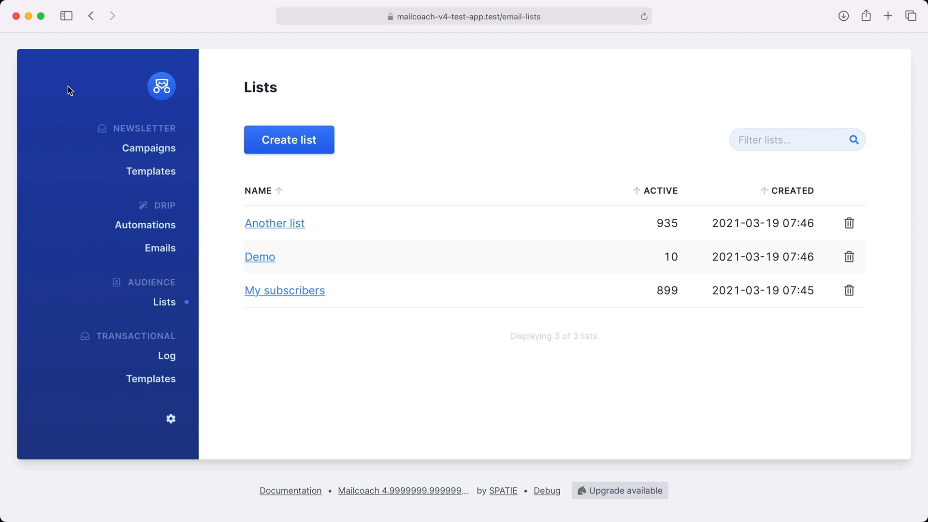
click(148, 148)
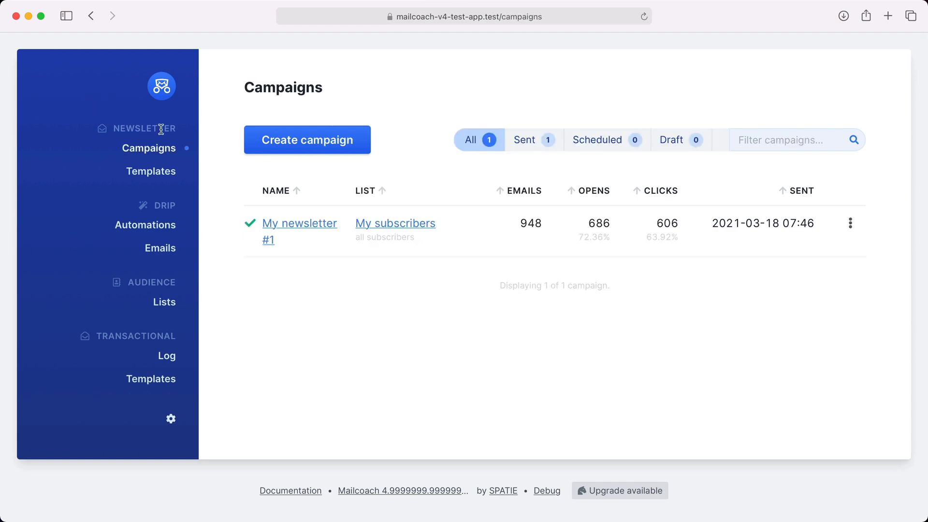
click(308, 139)
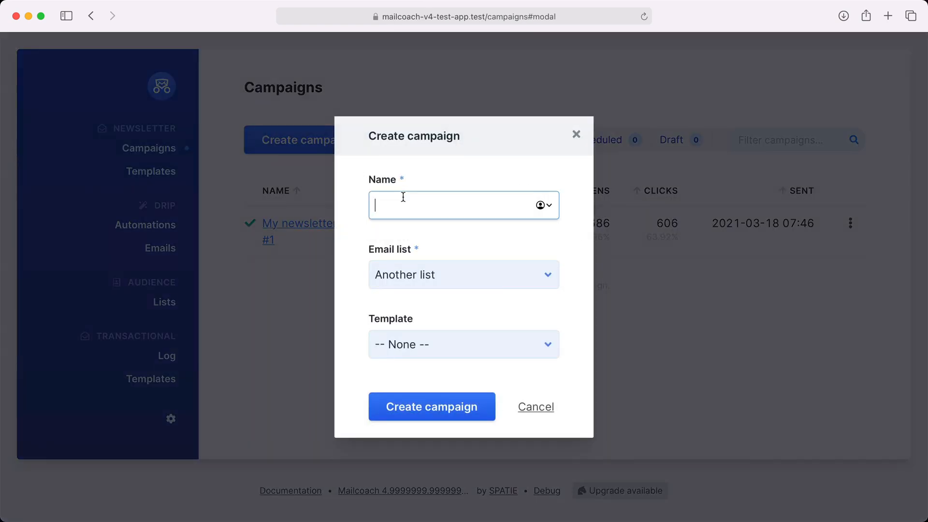
text(Demo Mailcoach)
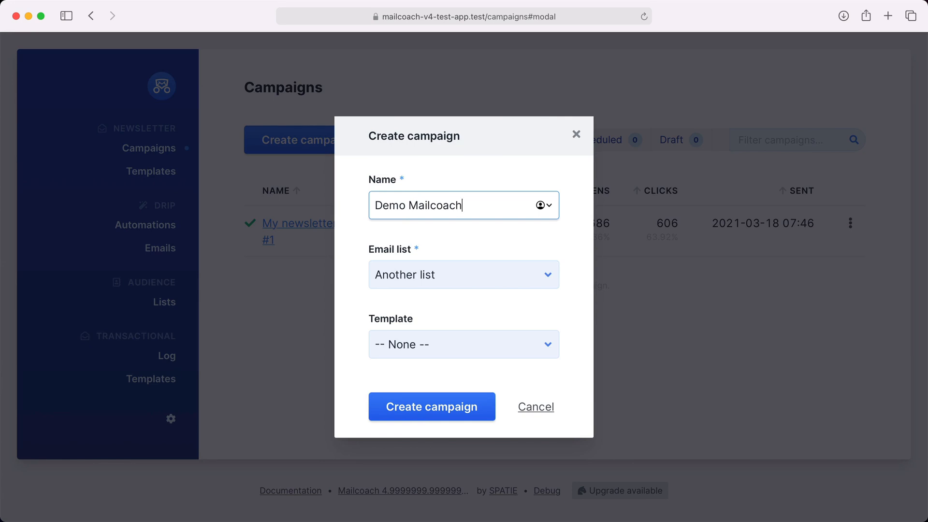
- Assign the Demo email list and My template to the new campaign
click(463, 274)
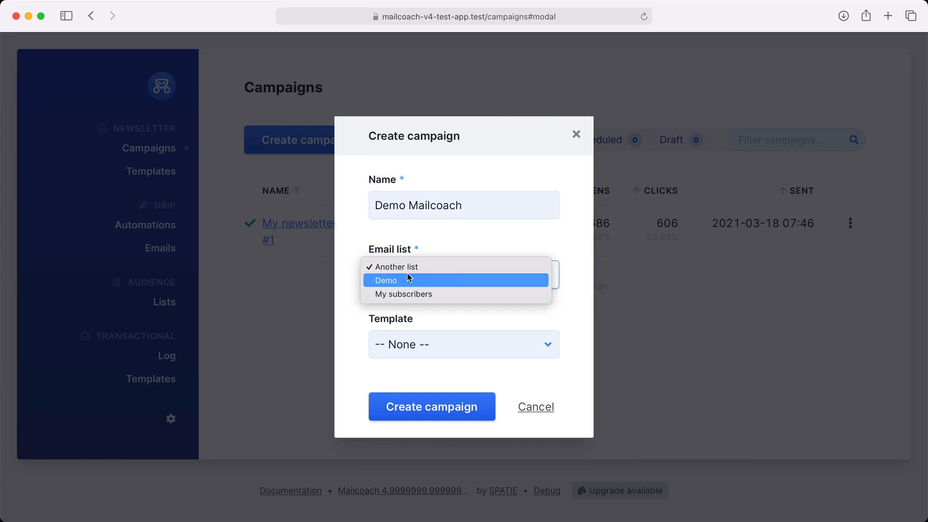
mouse_move(421, 284)
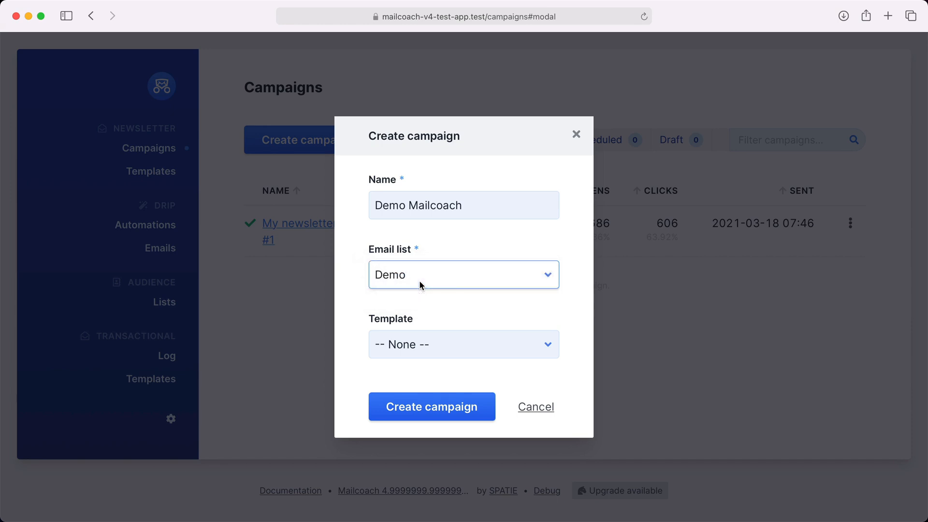
click(463, 344)
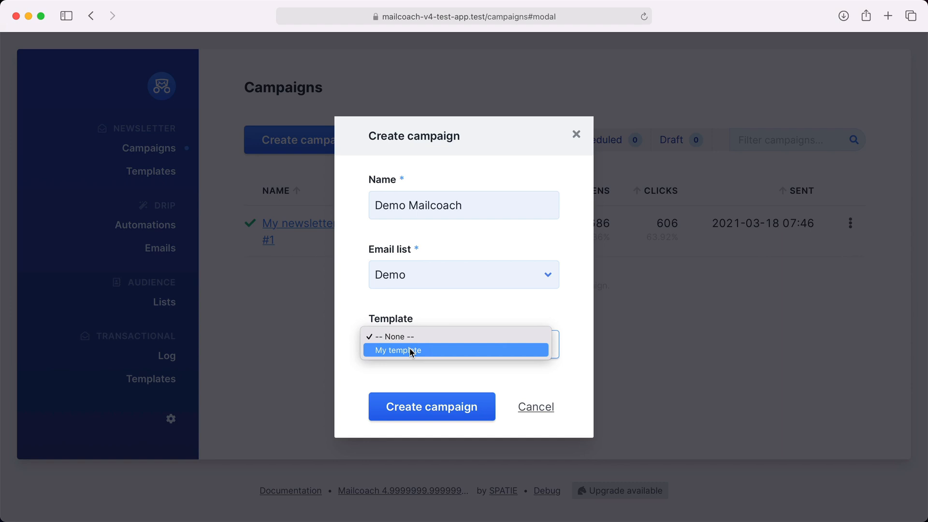
click(396, 349)
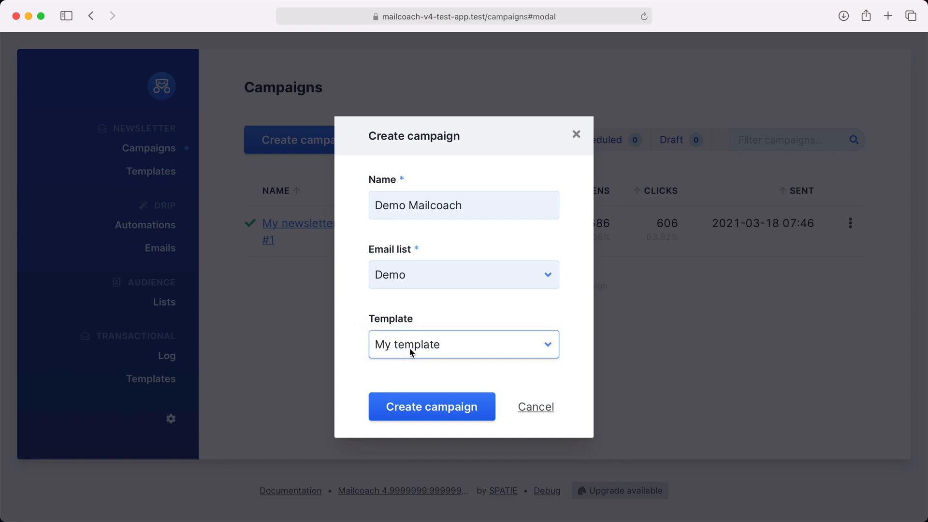
mouse_move(432, 407)
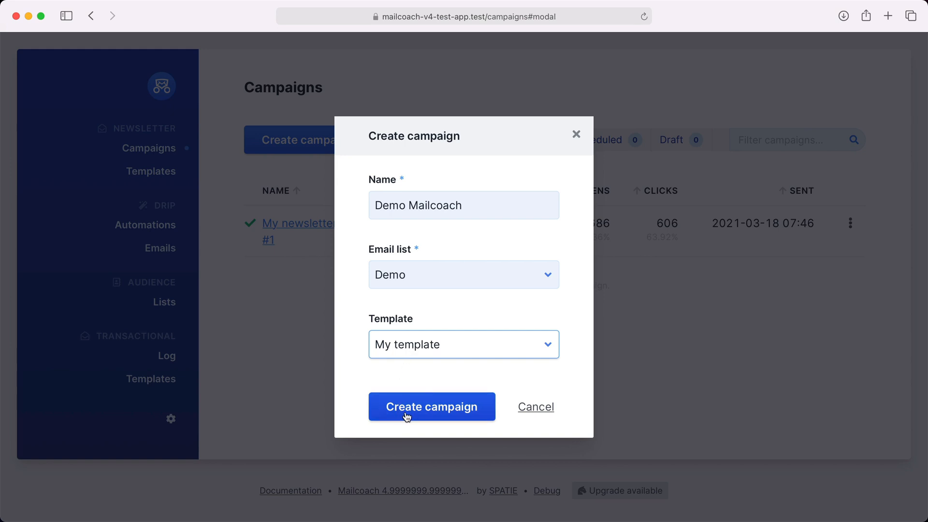
- Create the campaign and enable tracking of email opens and link clicks
click(430, 407)
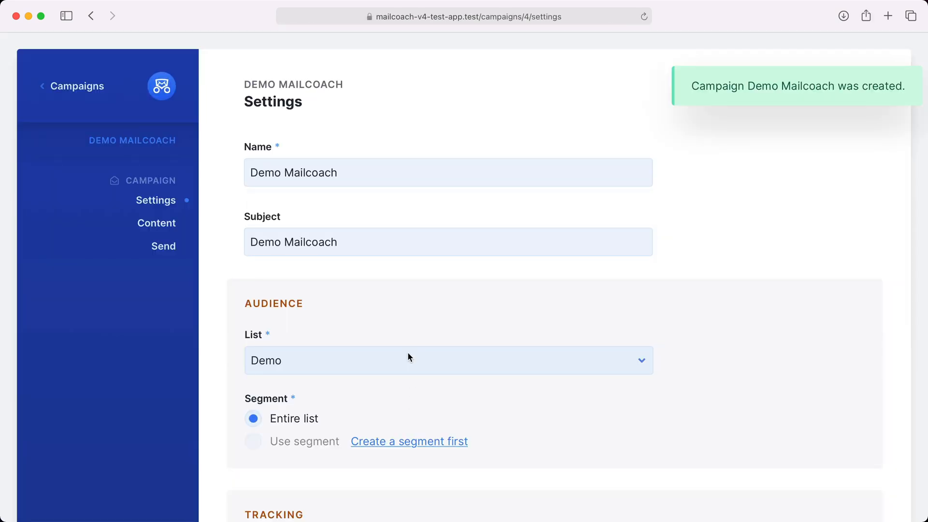
mouse_move(172, 213)
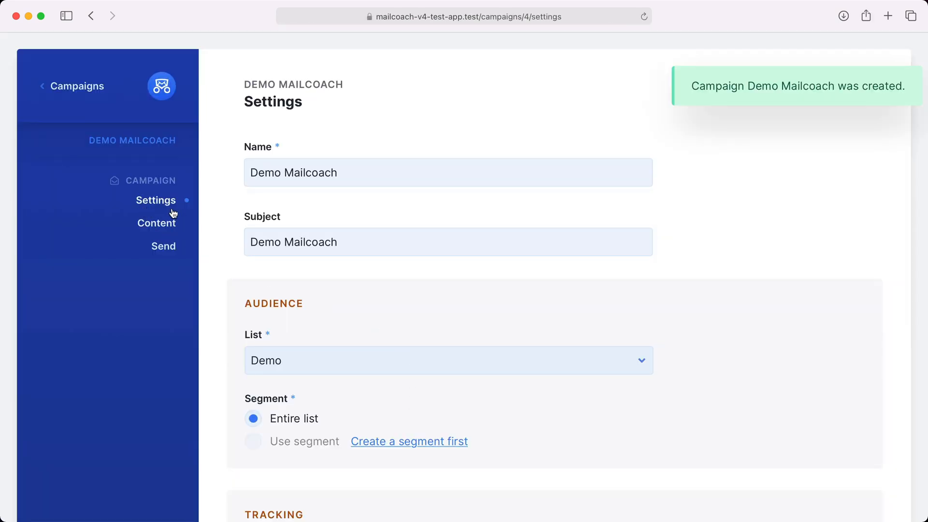
scroll(down, 3)
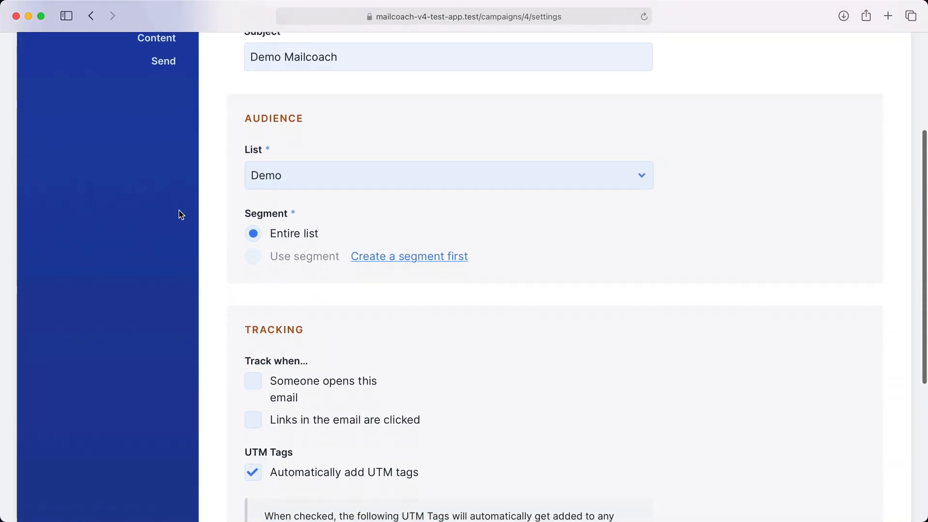
scroll(down, 3)
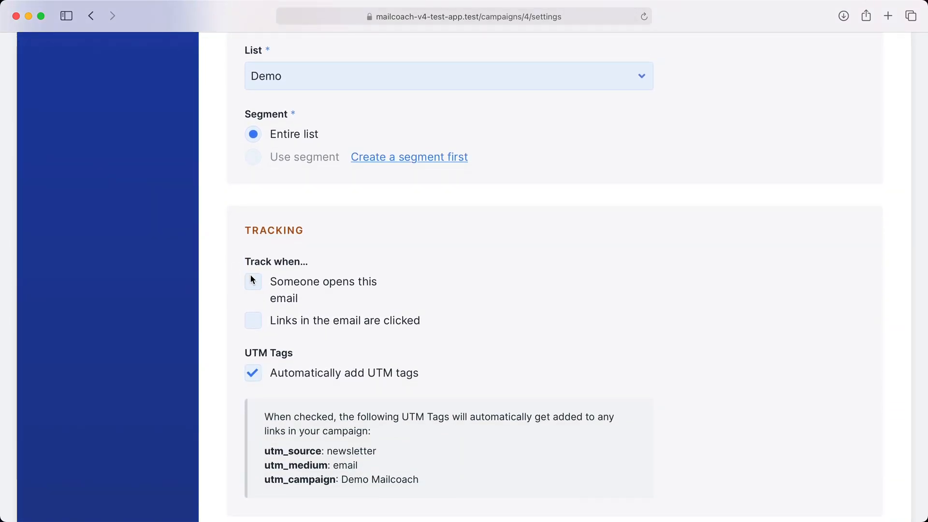
click(252, 281)
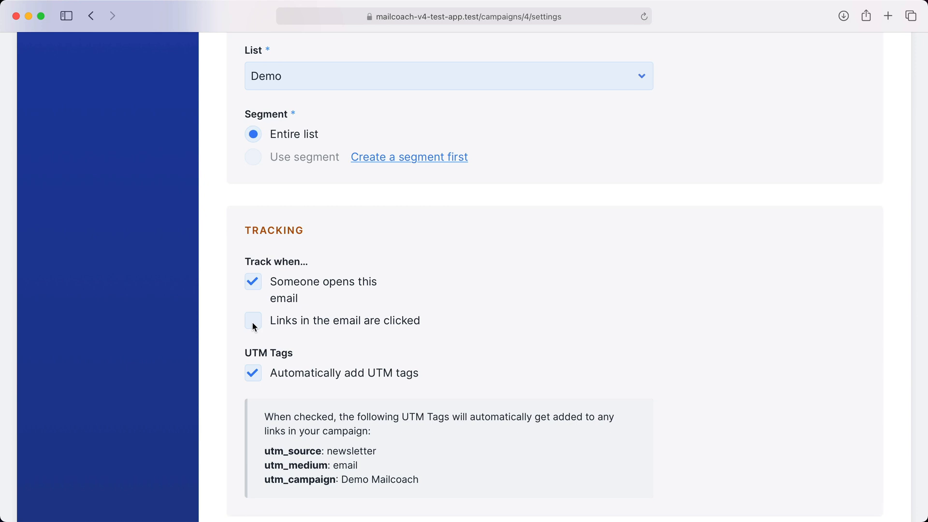
click(253, 319)
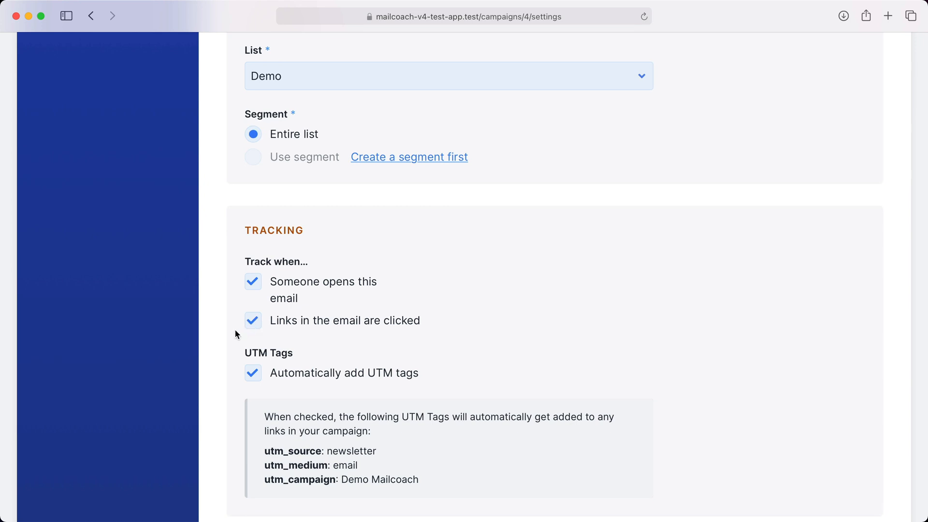
mouse_move(234, 382)
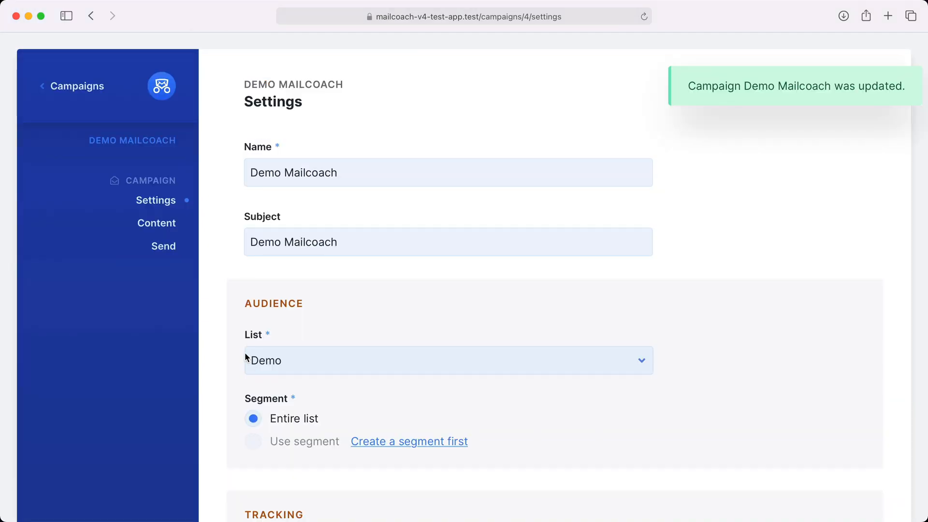
click(156, 223)
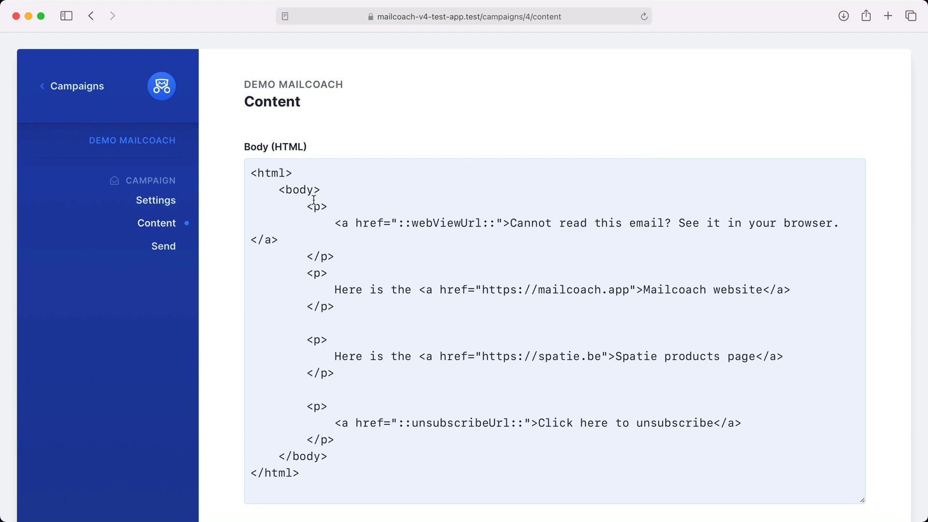
mouse_move(281, 352)
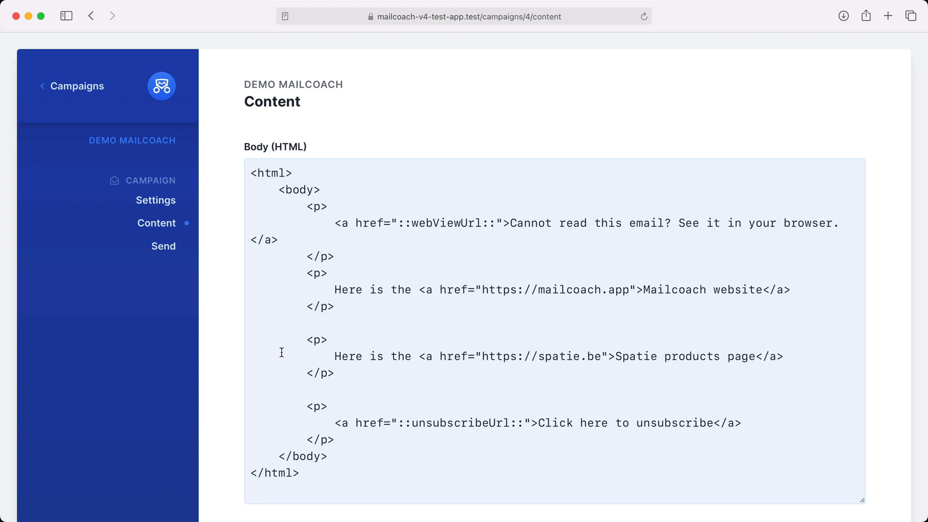
- Scroll below the HTML body to the placeholders list and select ::unsubscribeUrl::
scroll(down, 3)
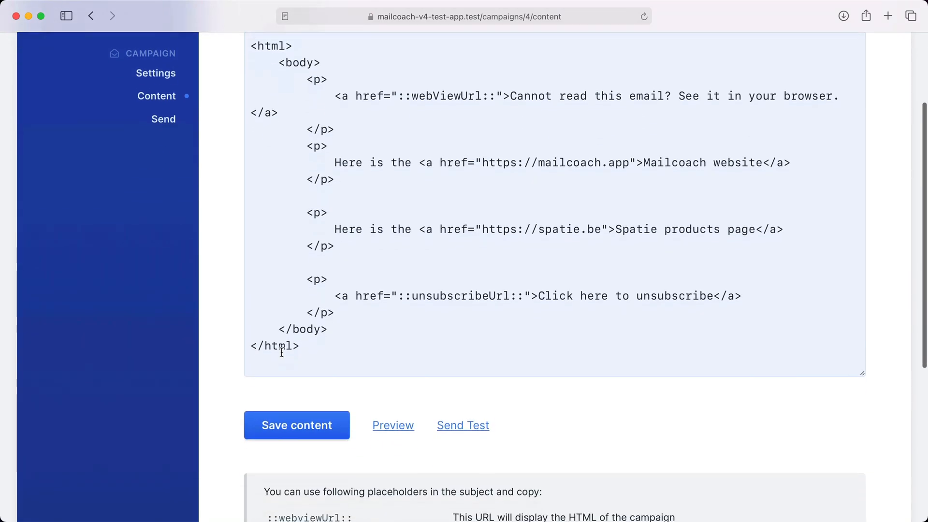
scroll(down, 3)
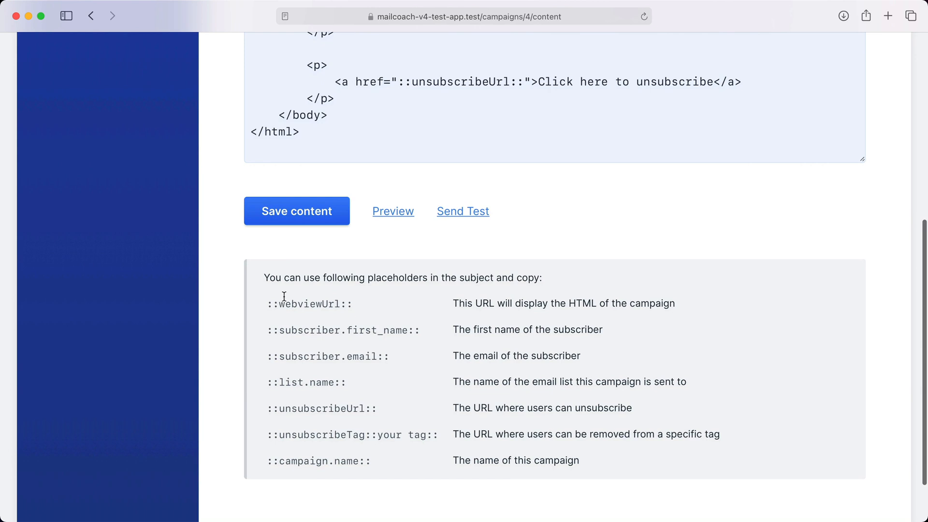
mouse_move(265, 462)
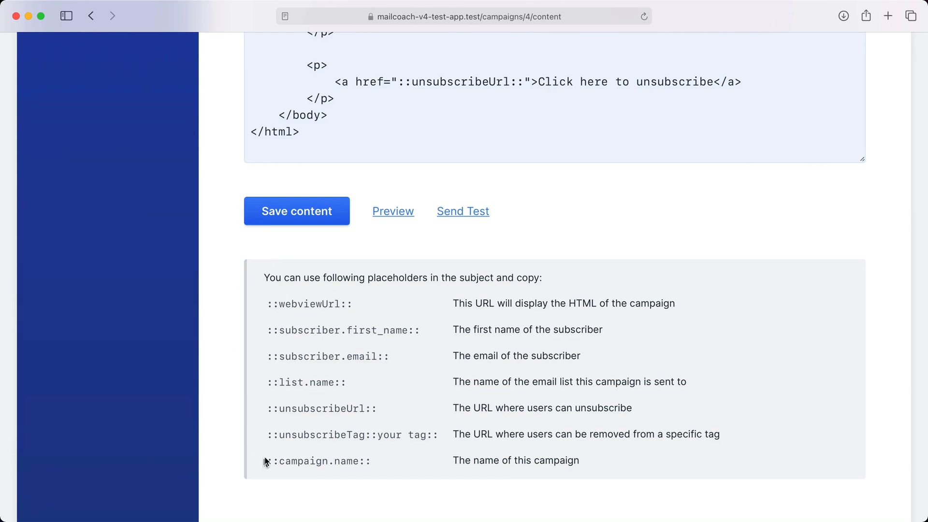
double_click(321, 408)
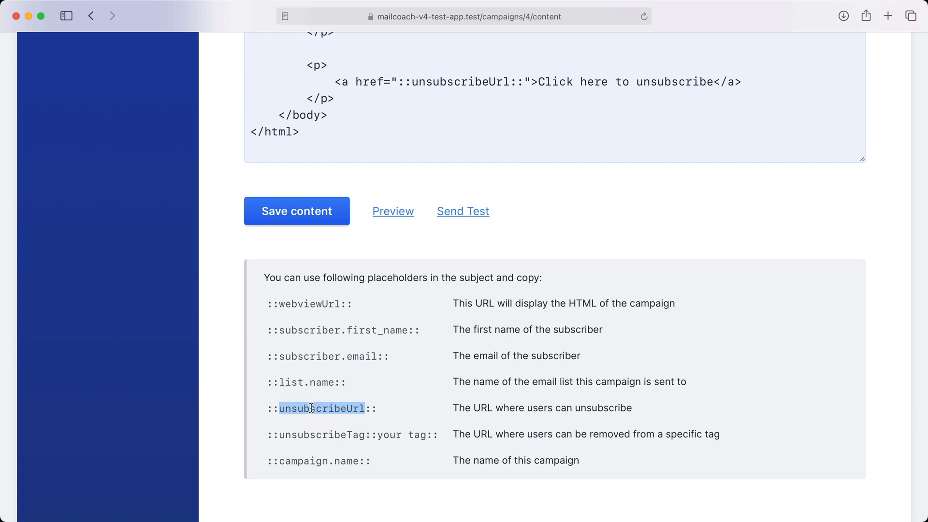
mouse_move(180, 226)
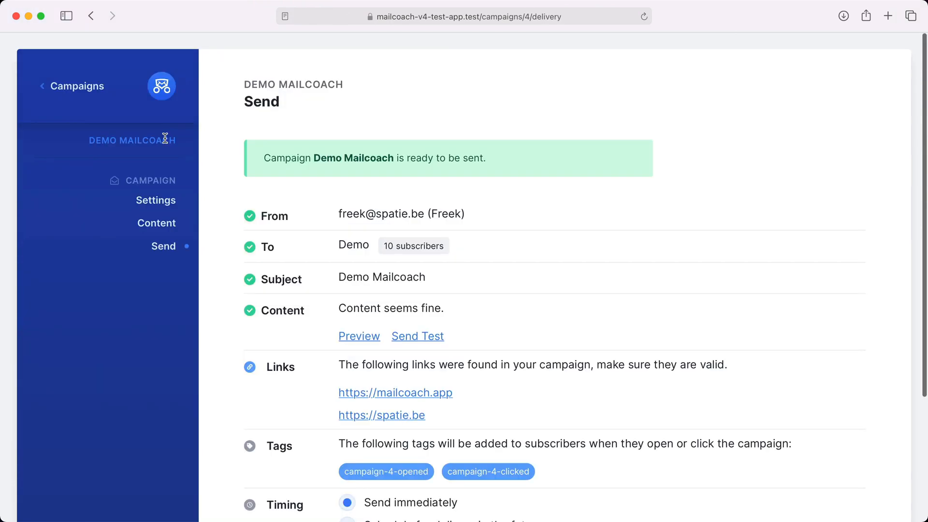
- Preview the Demo Mailcoach email, then send a test copy of it
click(358, 335)
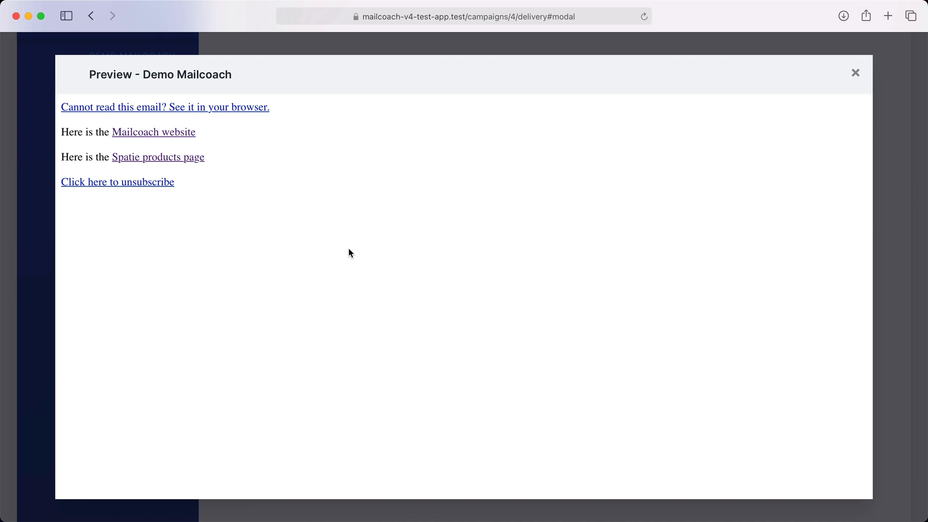
click(854, 73)
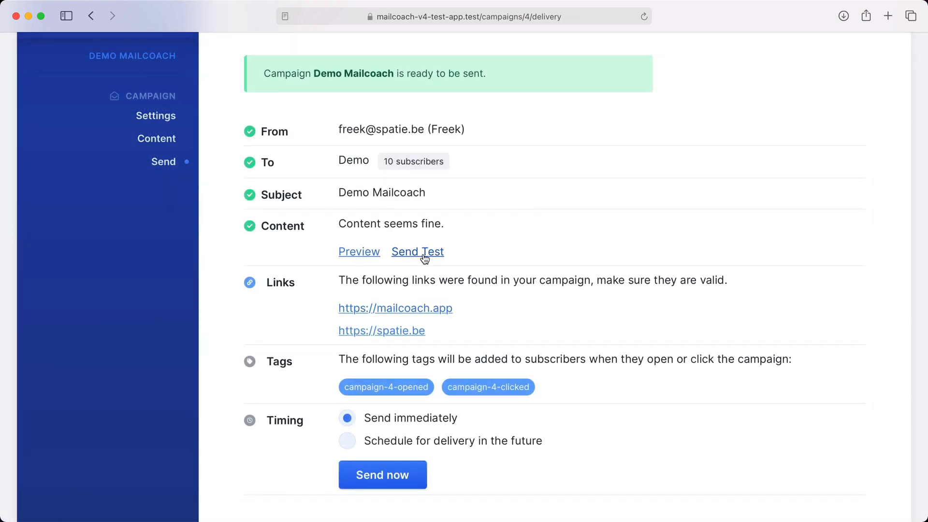
click(417, 252)
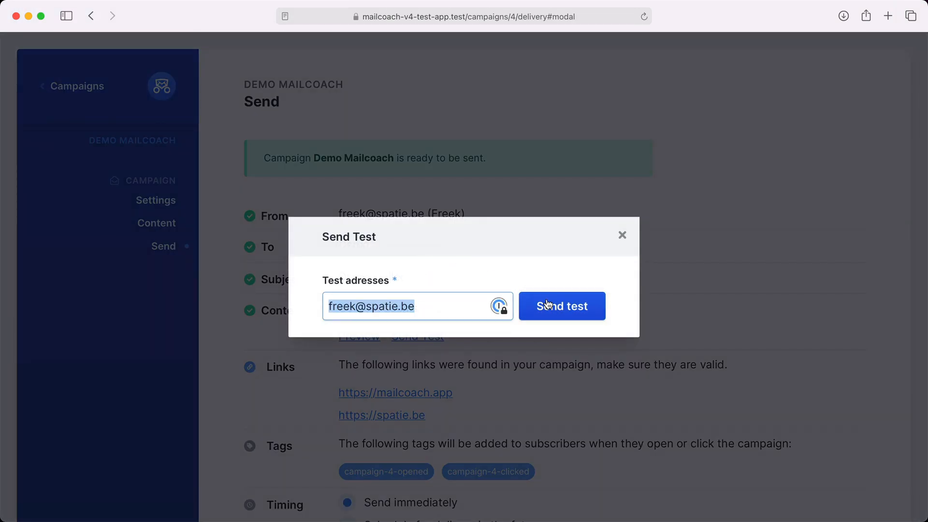
click(561, 306)
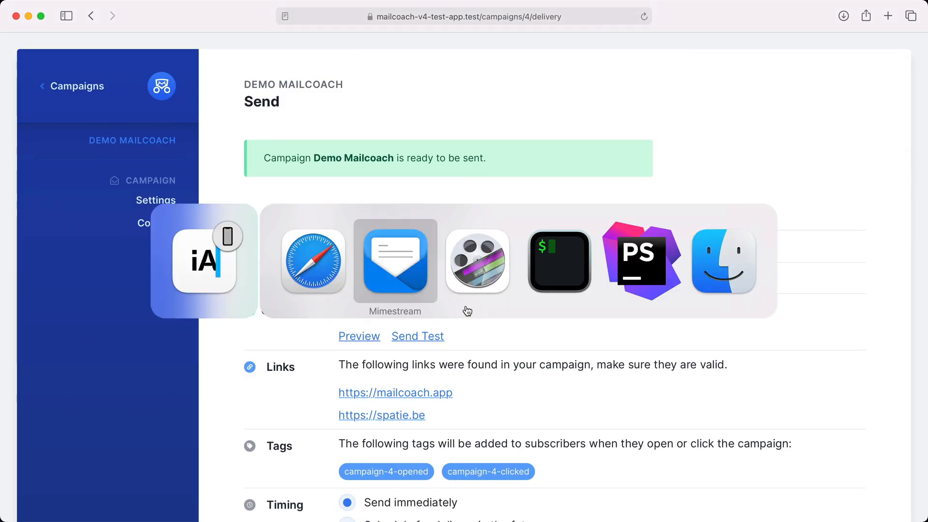
- Check the [Test] Demo Mailcoach message in the mail client and return to Mailcoach
click(394, 260)
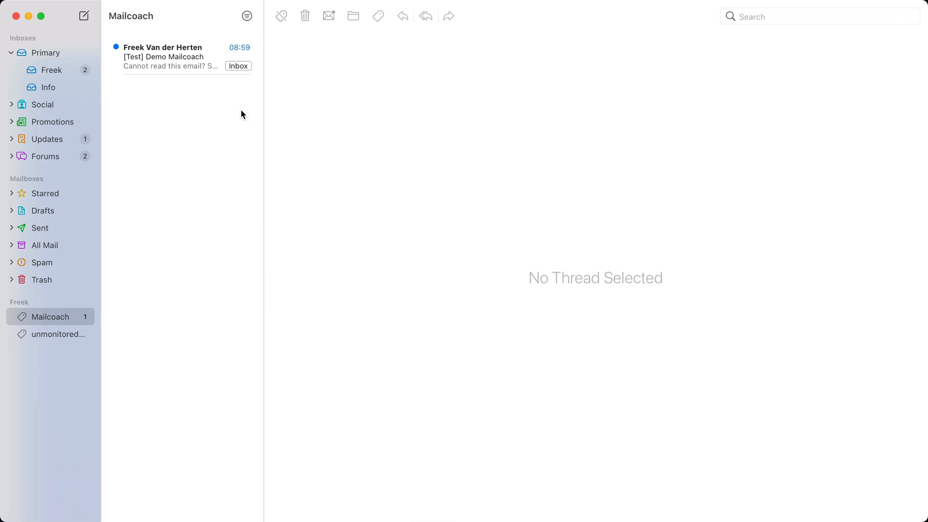
click(178, 61)
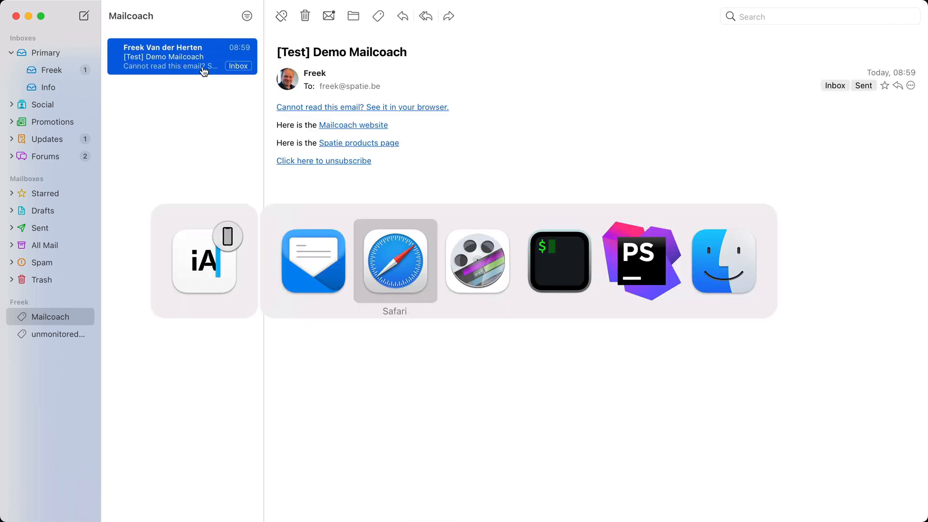
click(394, 261)
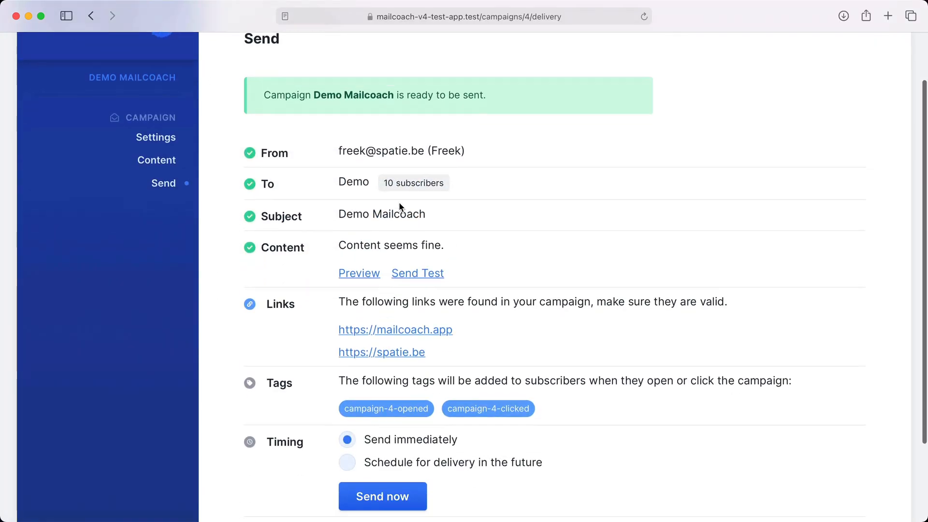
- Send the campaign immediately and confirm delivery to the 10 subscribers
scroll(down, 3)
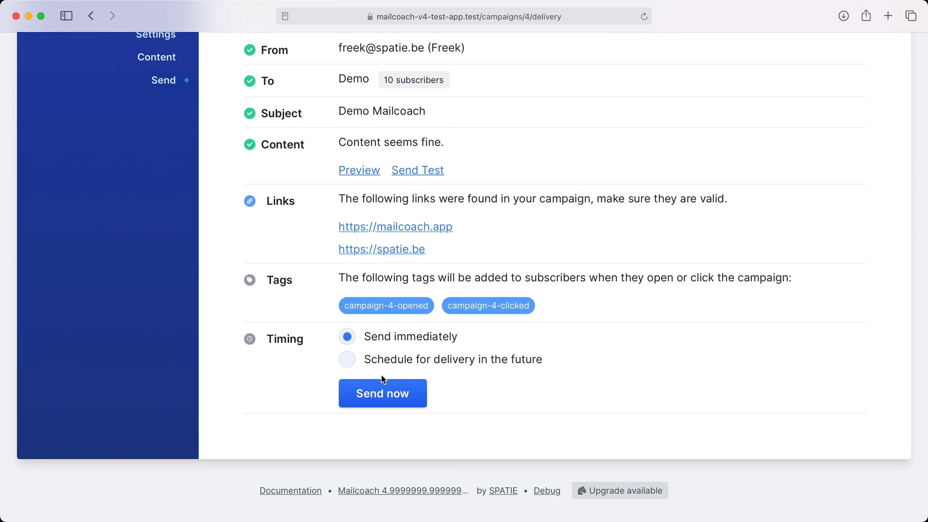
click(347, 359)
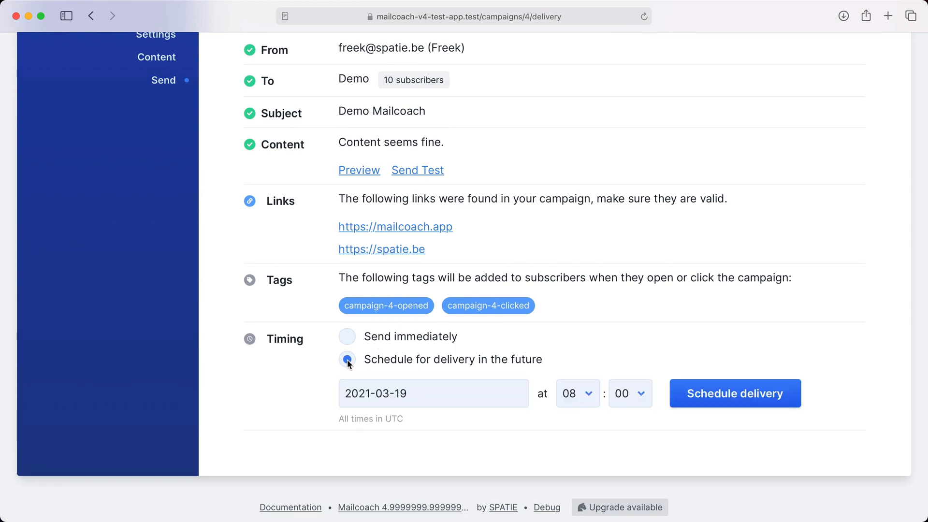
click(347, 336)
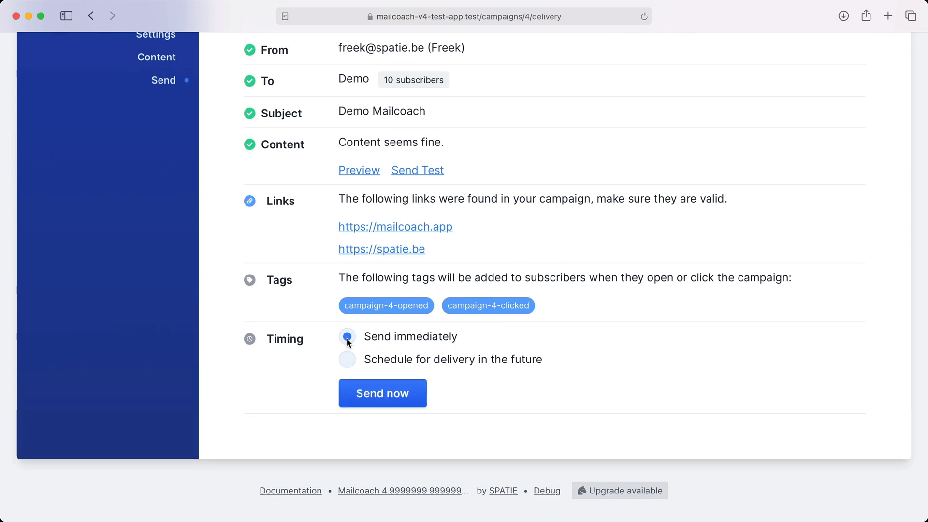
click(383, 393)
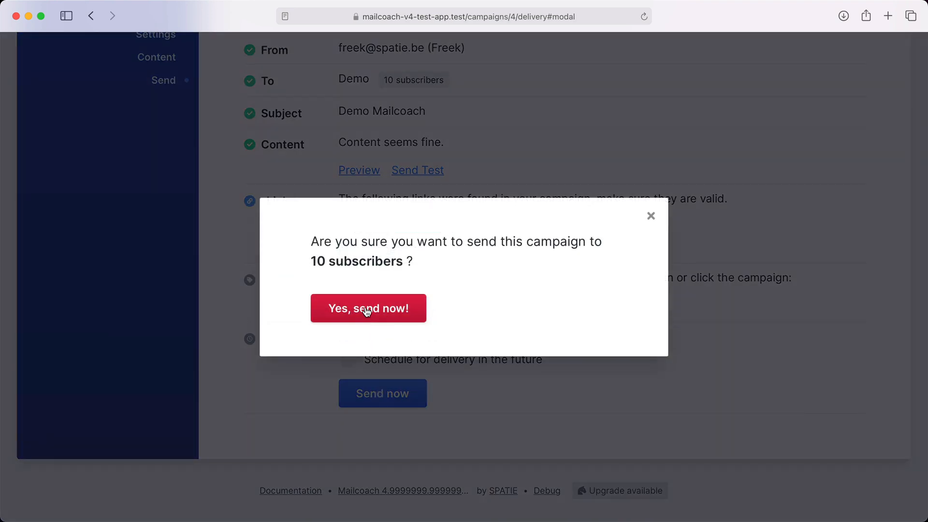
click(367, 308)
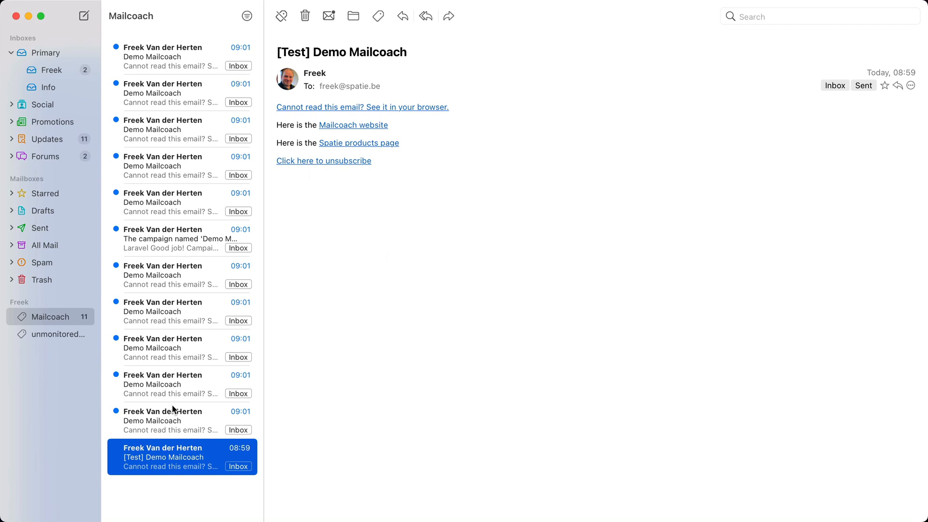
- Read several of the delivered Demo Mailcoach emails in the Mailcoach label
click(181, 56)
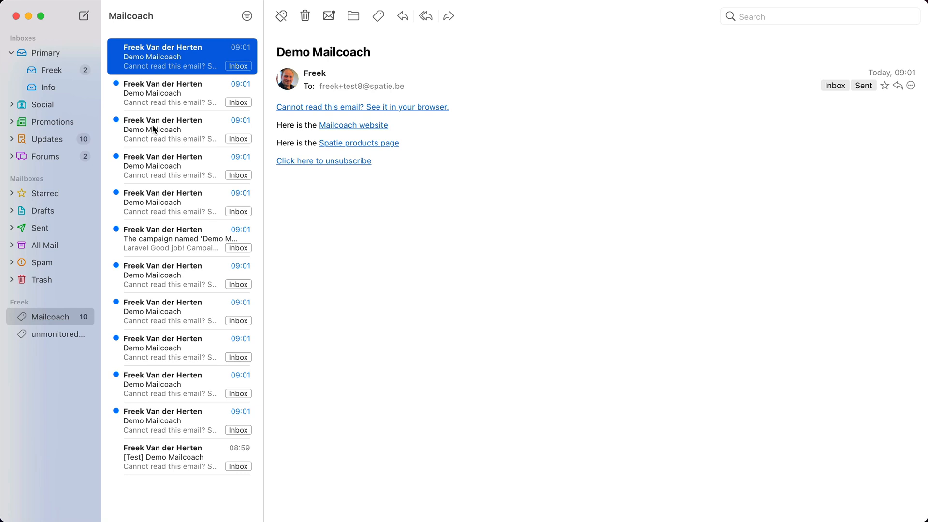
click(181, 202)
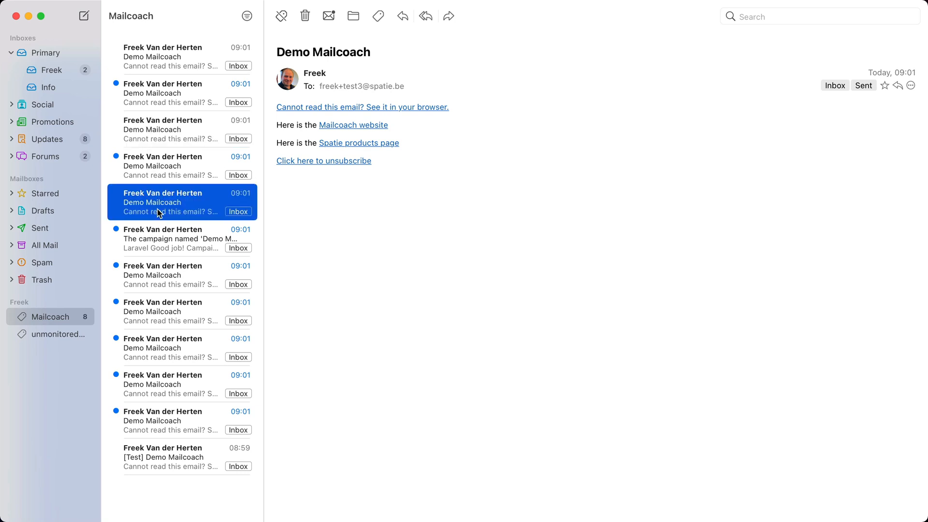
click(354, 143)
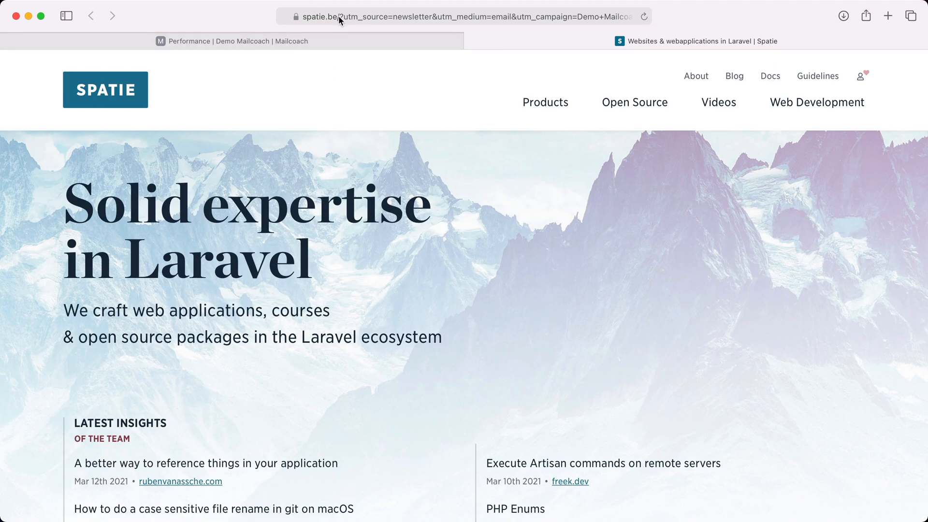
- Reveal the tracked link's full utm URL in the address bar, then return to the Mailcoach summary tab
click(465, 16)
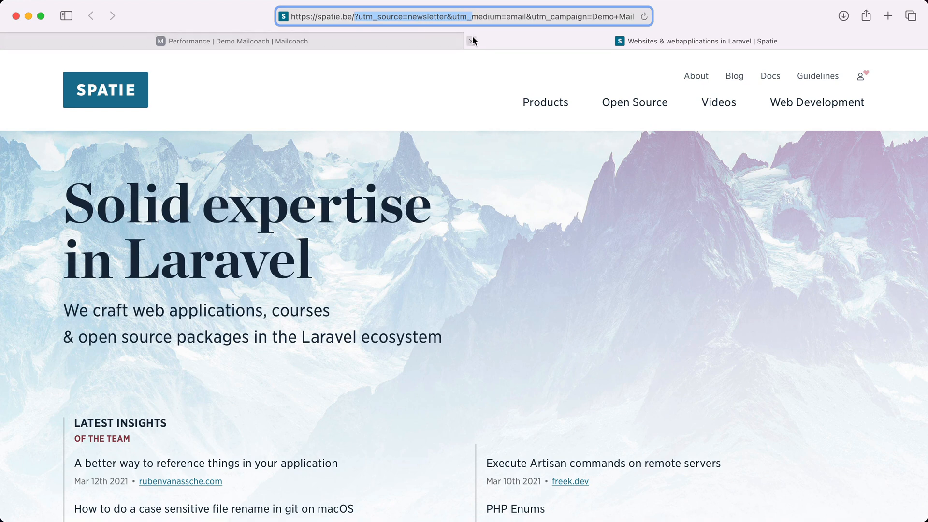
click(231, 41)
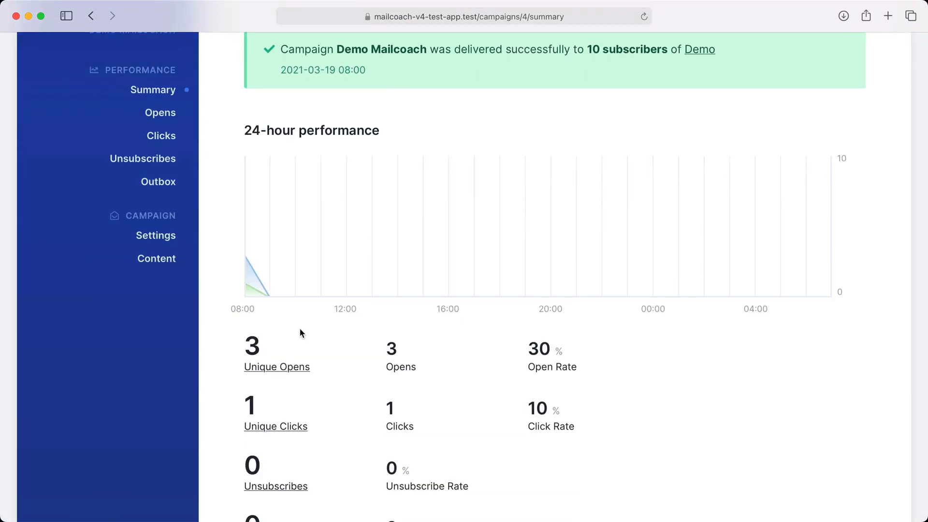
mouse_move(242, 333)
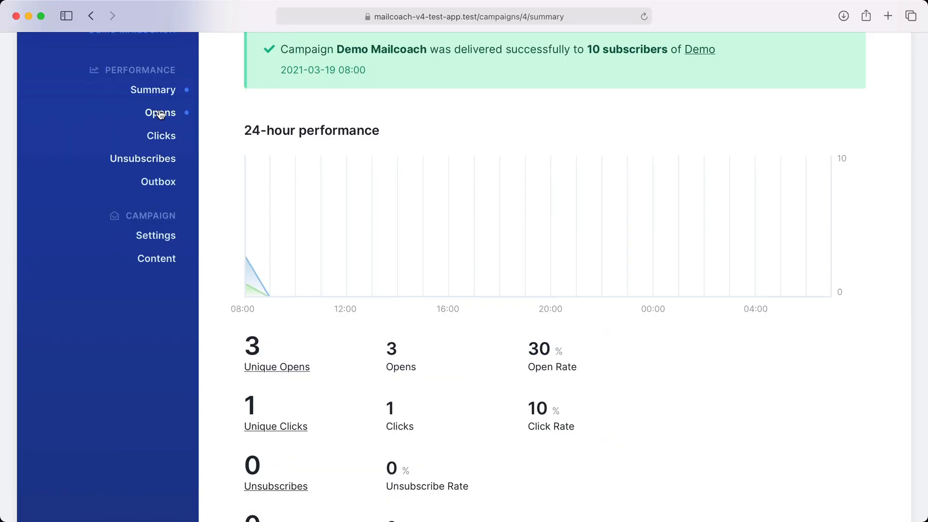
- Review the campaign's Opens and Clicks reports, then its Outbox listing all 10 sent emails
click(160, 112)
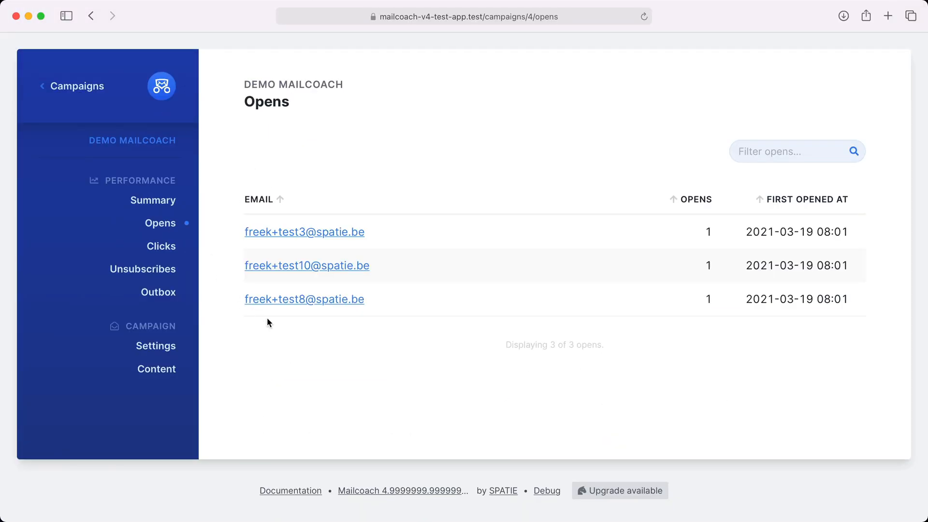
mouse_move(160, 246)
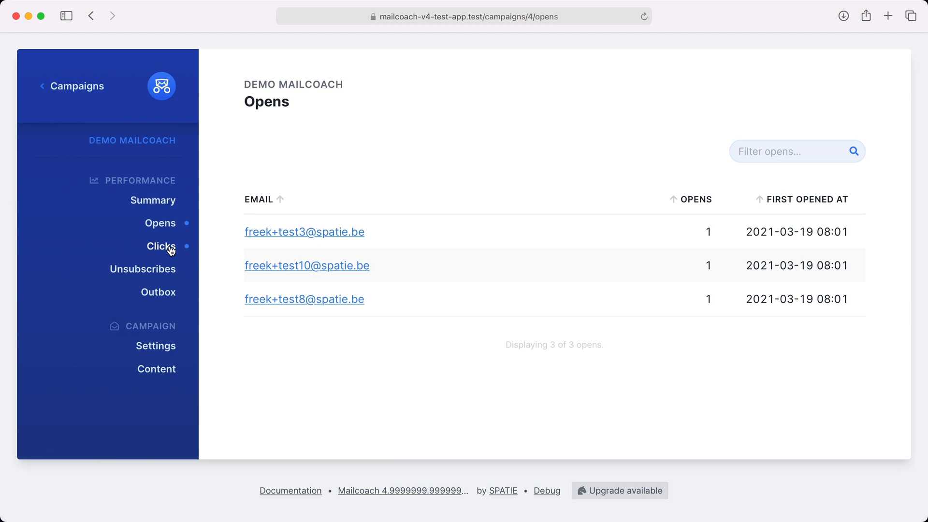
click(161, 247)
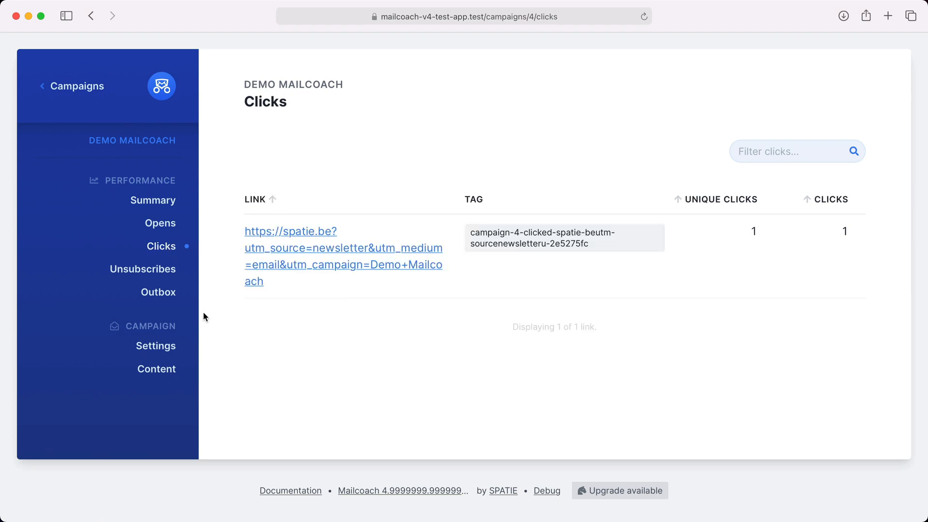
click(158, 292)
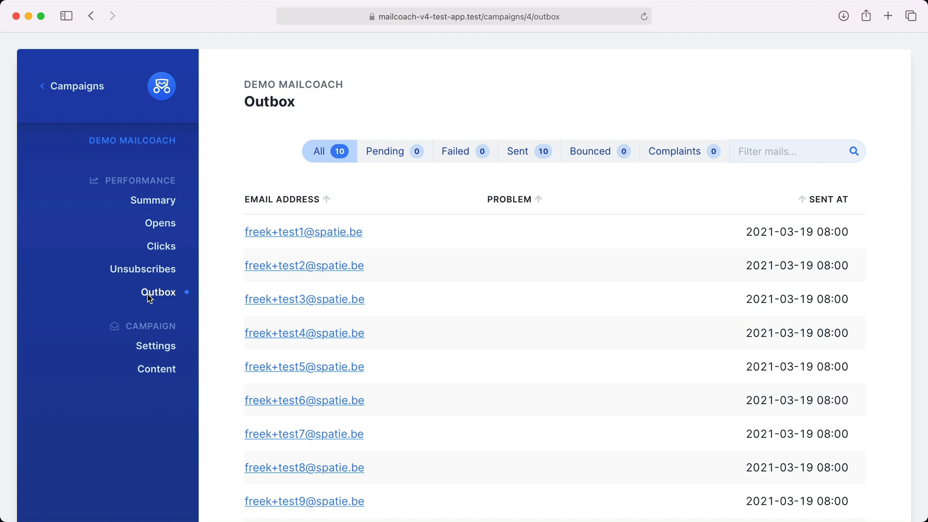
mouse_move(252, 209)
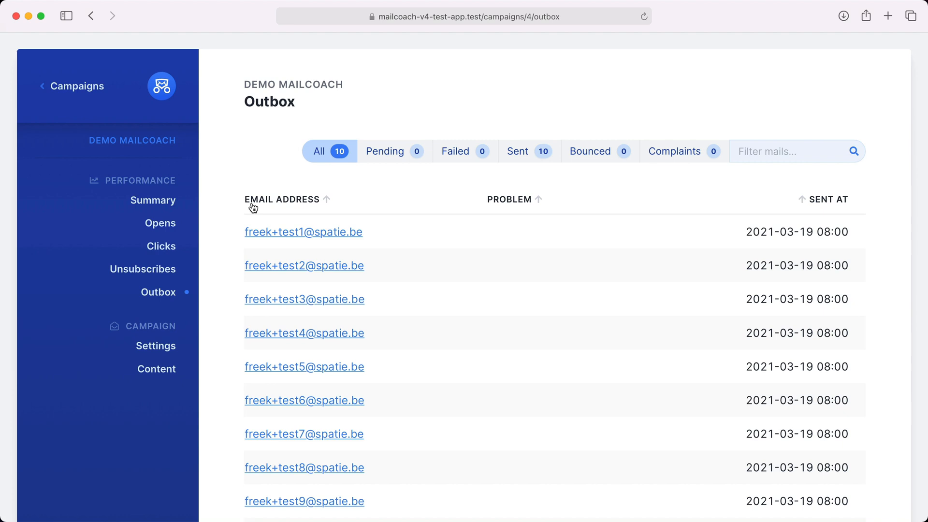
- In Lists > Demo > Subscribers, give the first subscriber (test1) the tag tag-a and save
click(76, 86)
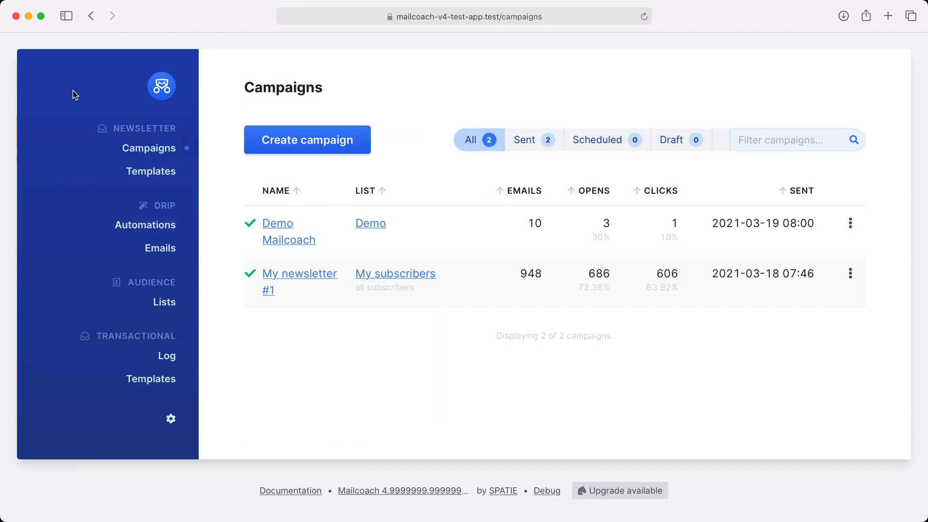
click(164, 301)
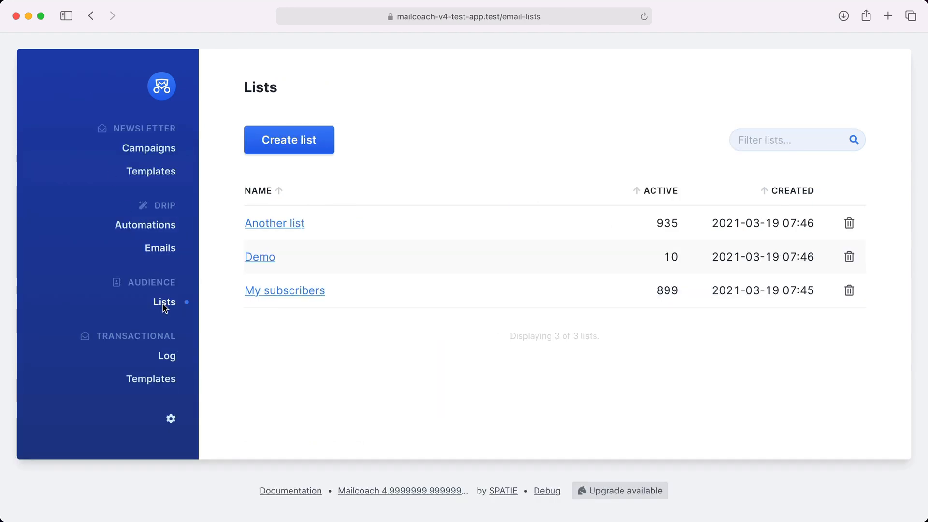
click(259, 256)
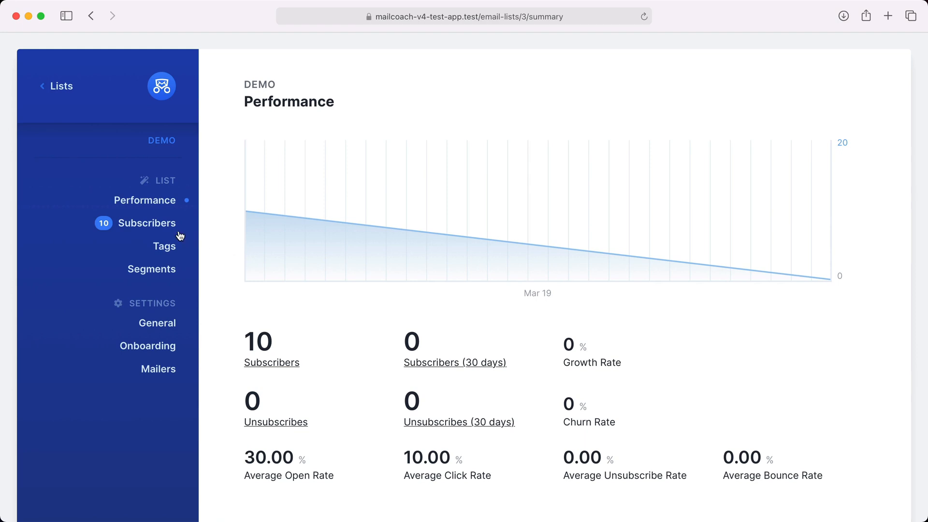
click(152, 223)
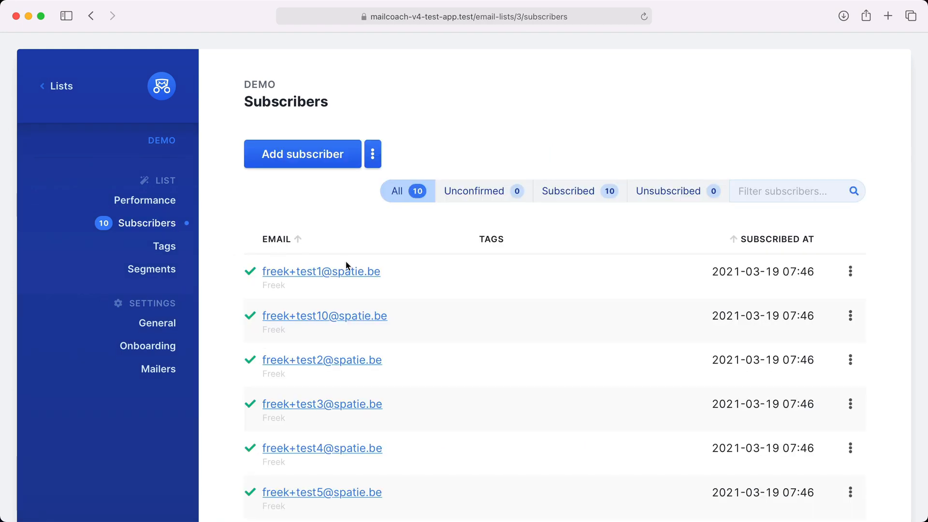
click(321, 270)
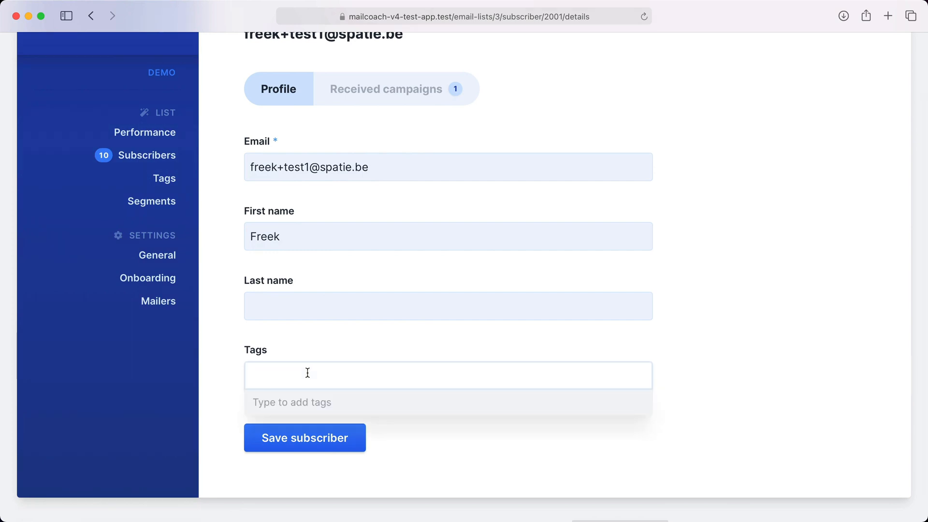
text(tag-a)
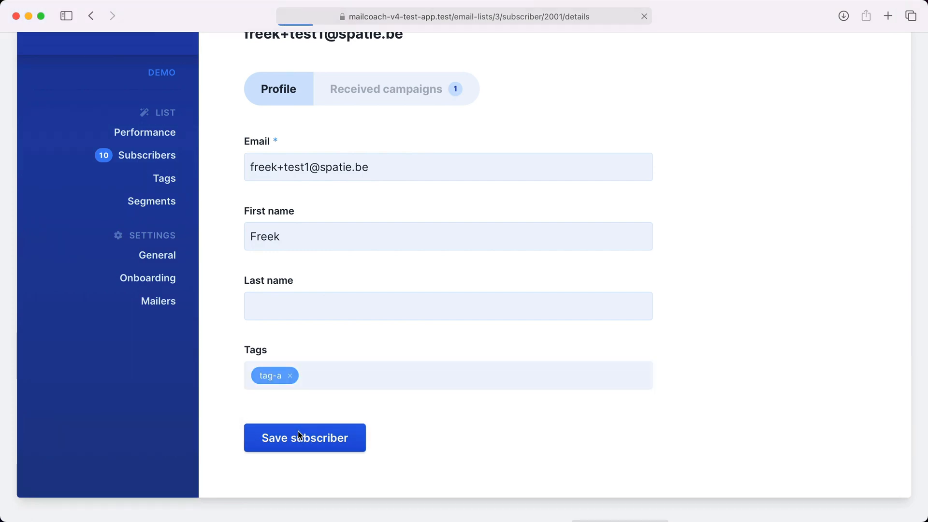
click(305, 437)
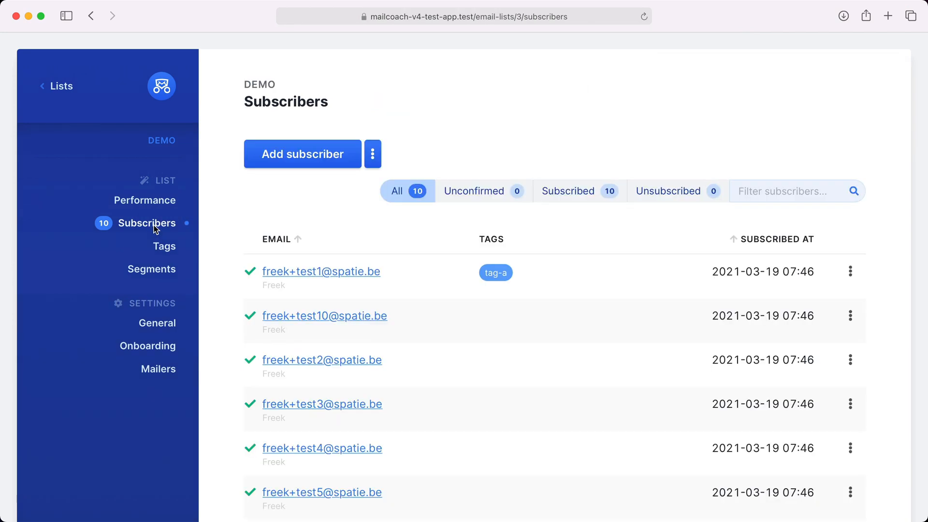
- Give the second subscriber (test10) both tag-a and tag-b, save, and return to the subscribers list
click(324, 315)
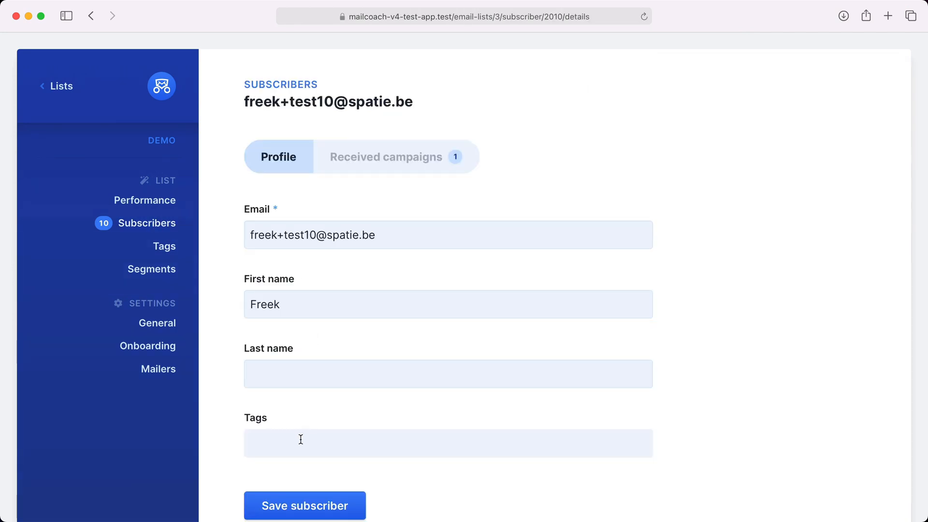
text(ta)
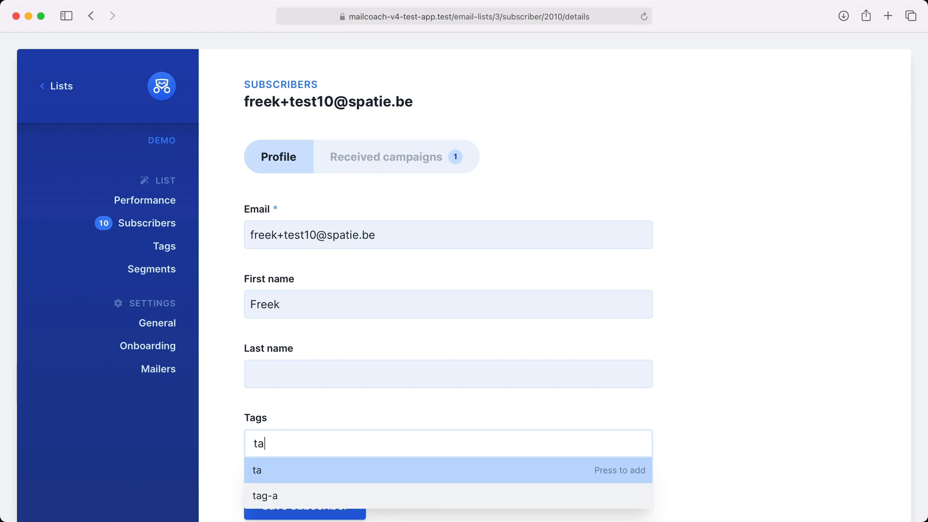
click(265, 496)
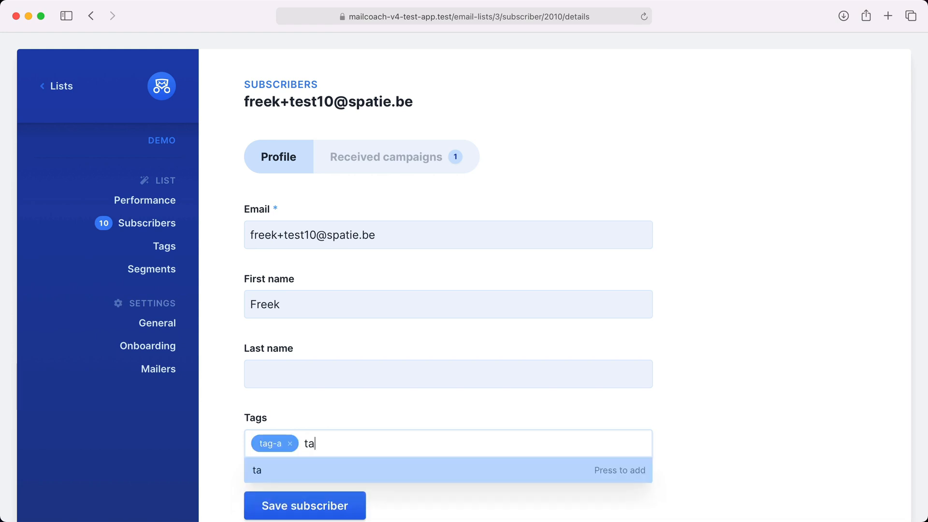
key(Return)
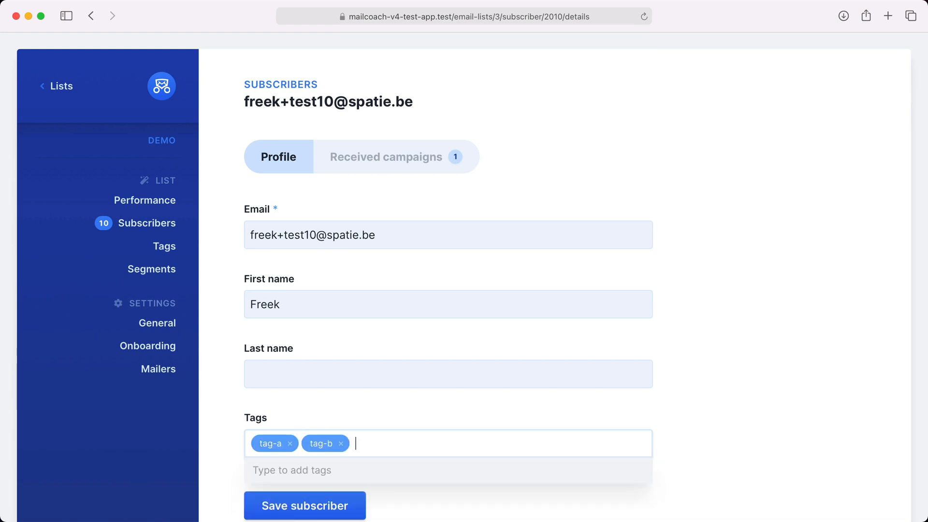
click(305, 505)
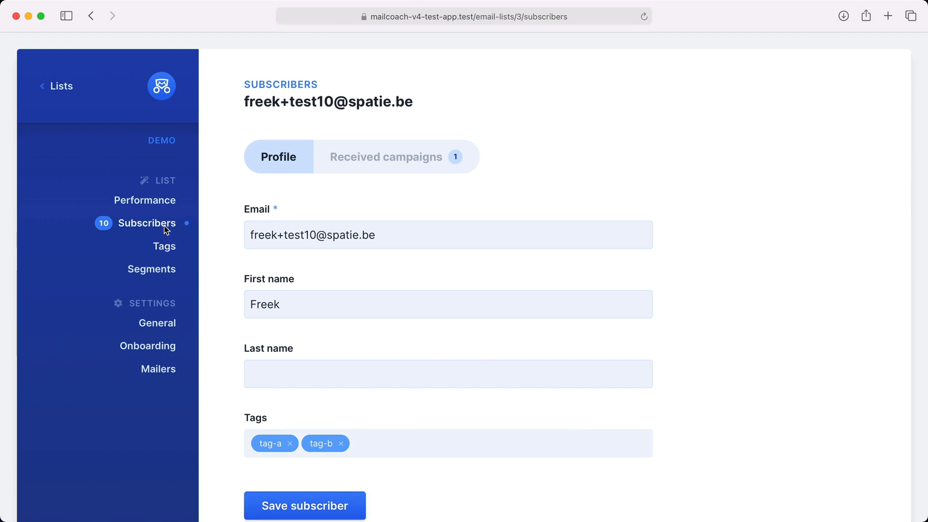
click(150, 223)
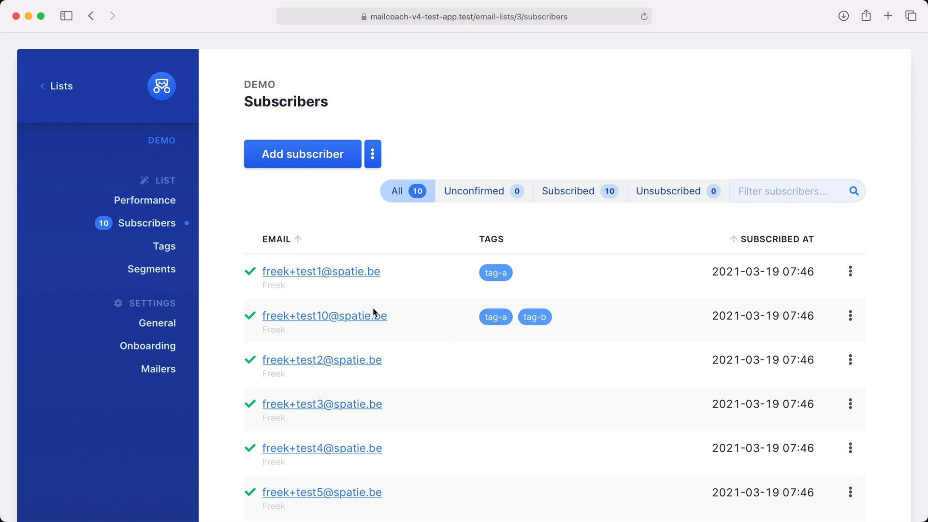
- View the Demo list's Tags overview showing tag-a with 2 subscribers and tag-b with 1
click(165, 247)
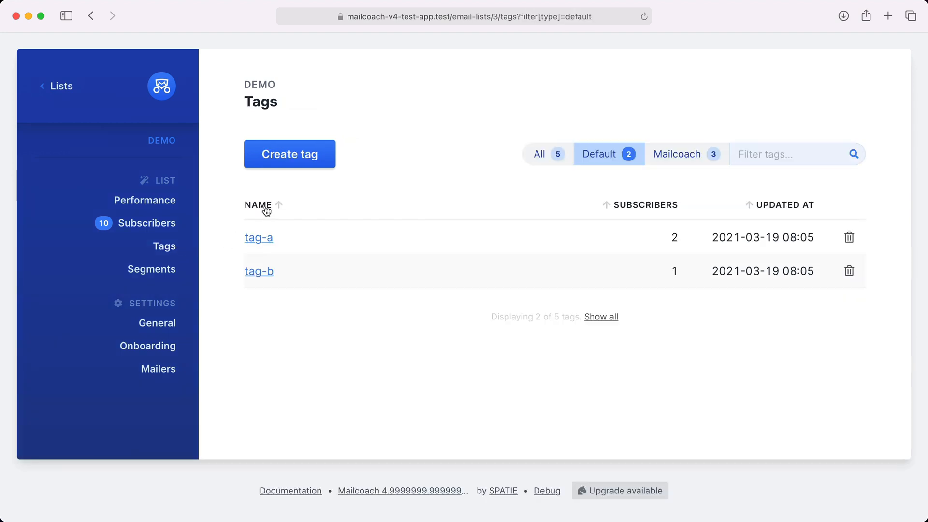
mouse_move(258, 310)
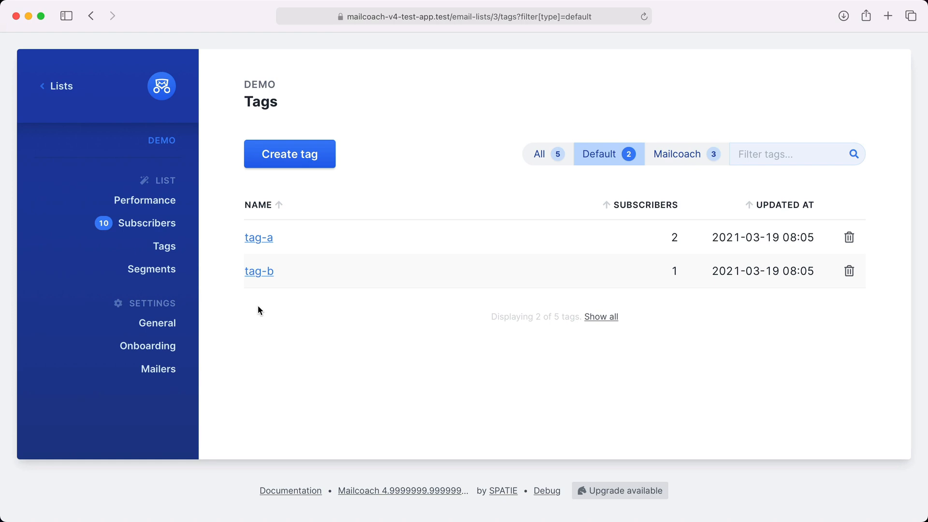
mouse_move(669, 254)
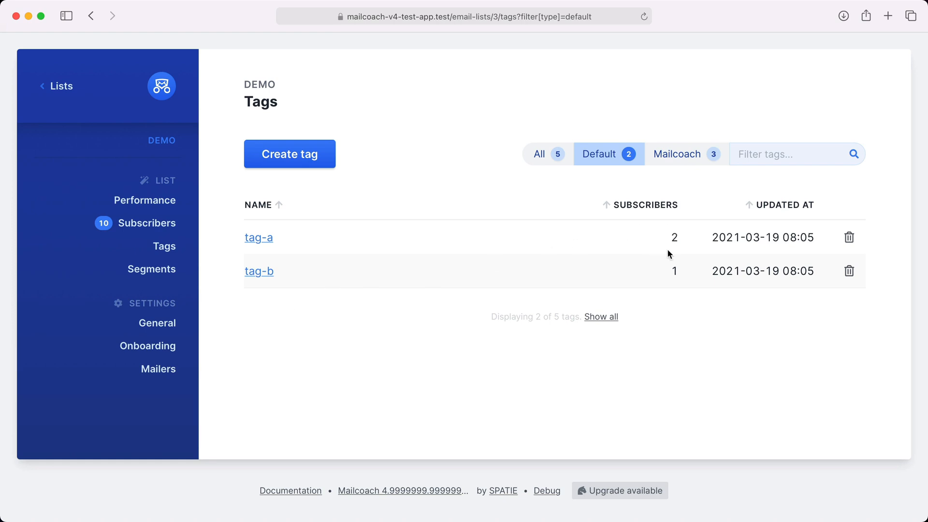
mouse_move(365, 204)
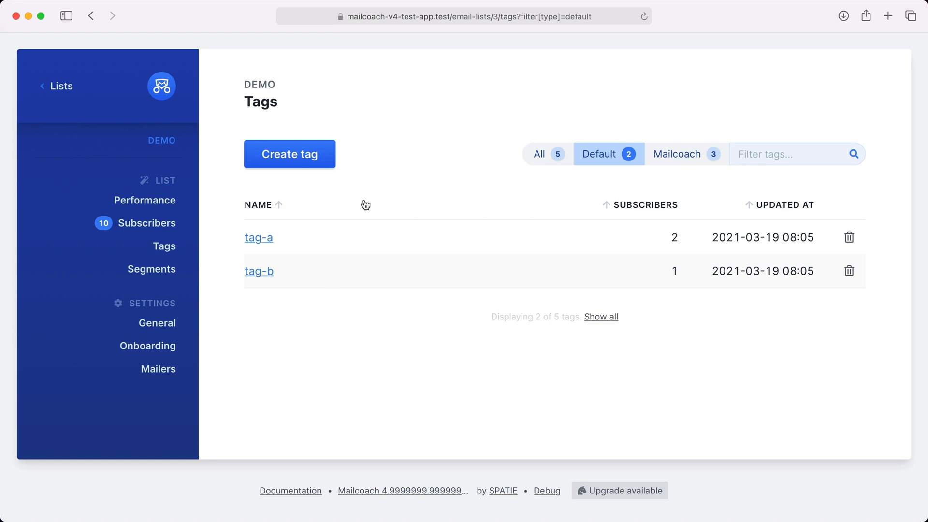
mouse_move(226, 270)
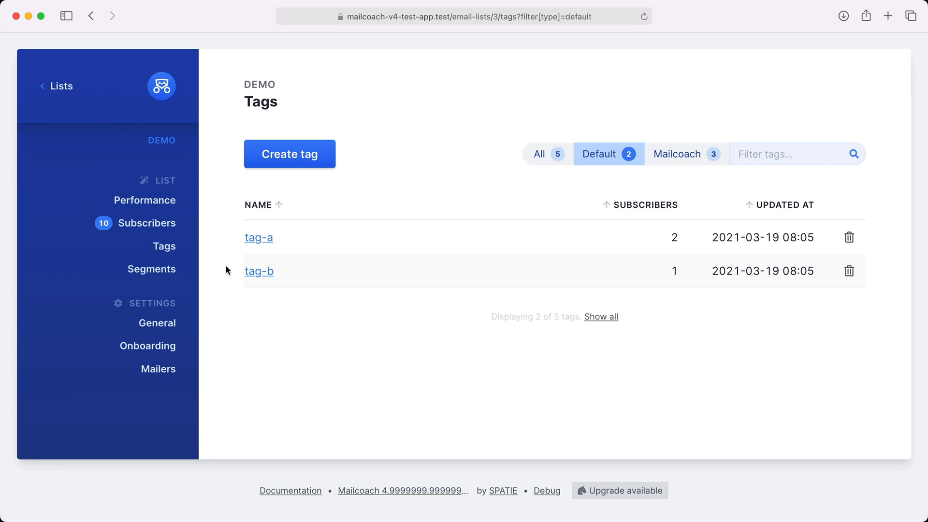
mouse_move(152, 269)
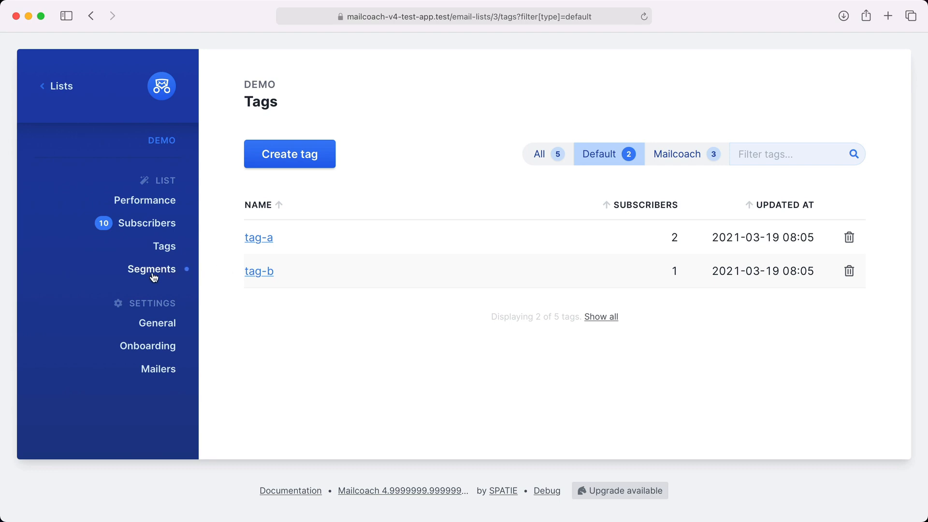
- Create a new Demo list segment named 'My segment'
click(152, 269)
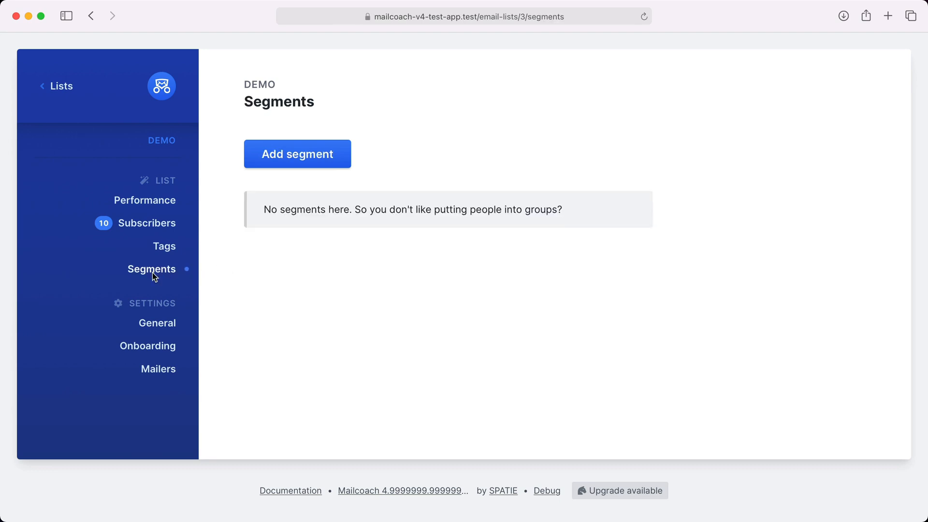
click(296, 154)
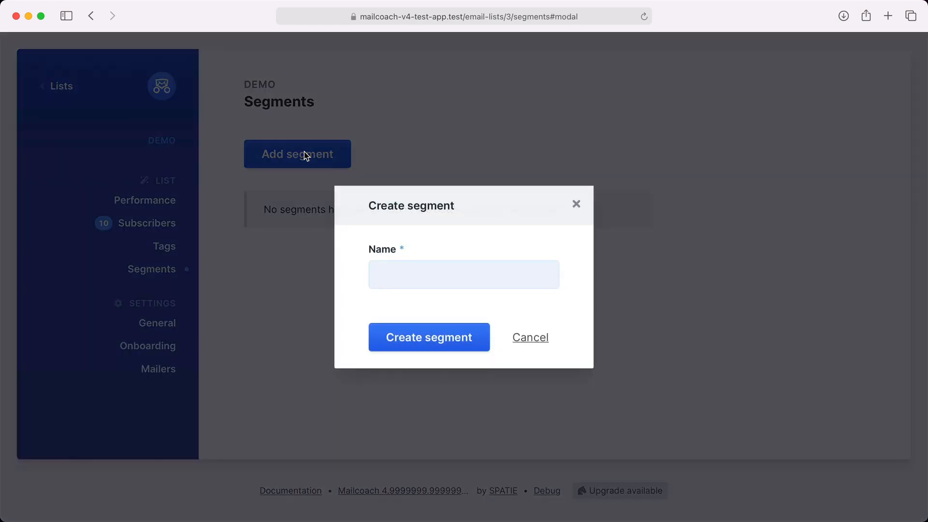
click(463, 274)
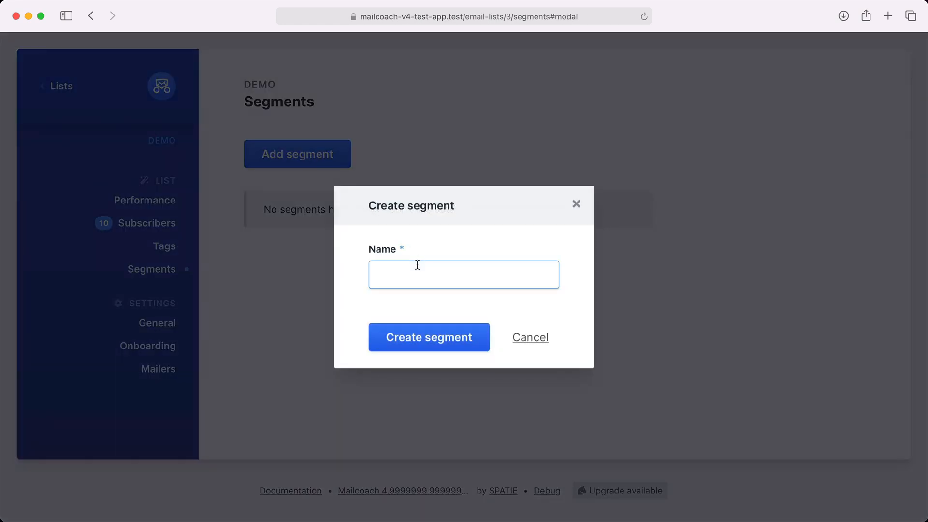
text(My segment)
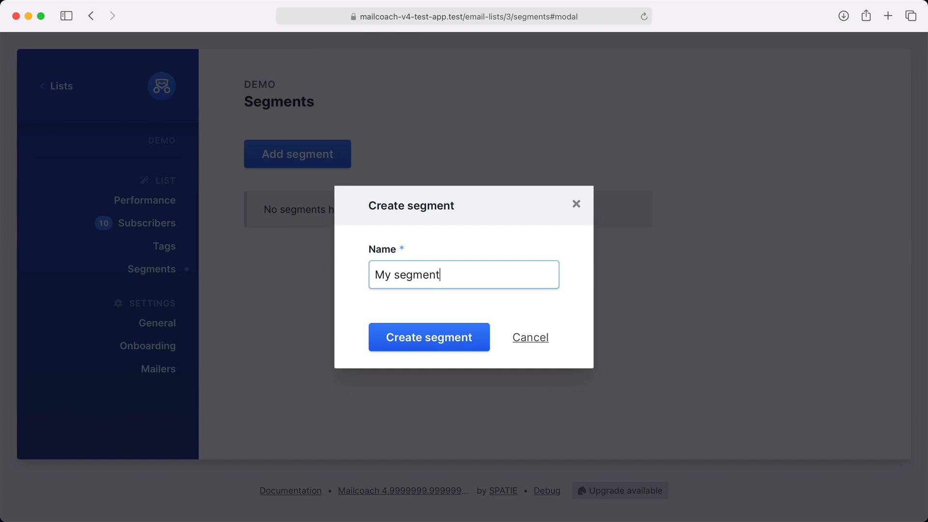
click(428, 336)
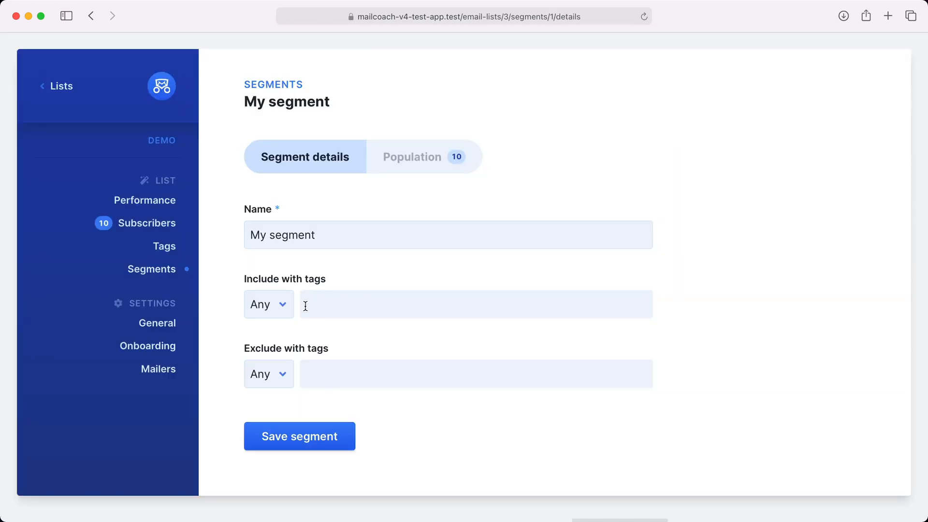
- Include subscribers matching any of the tags tag-a and save, showing a population of 2 (20%)
click(268, 303)
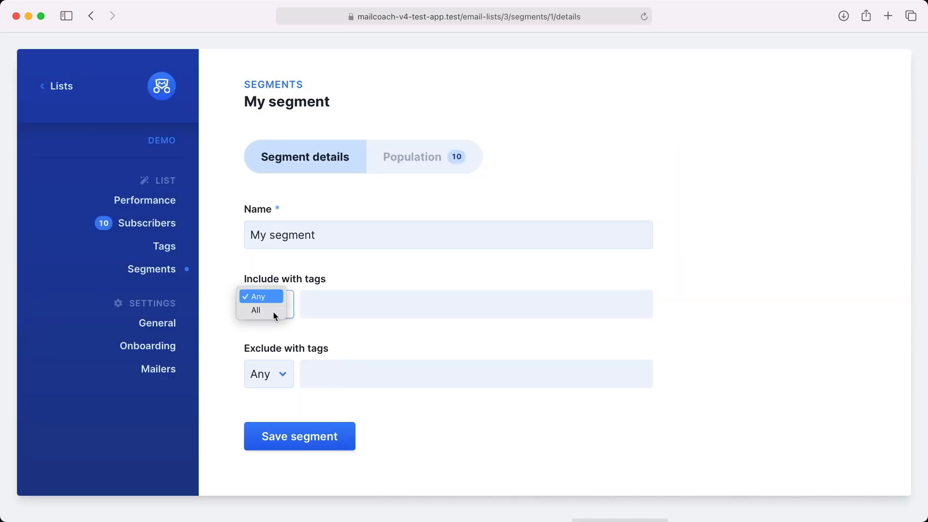
click(255, 296)
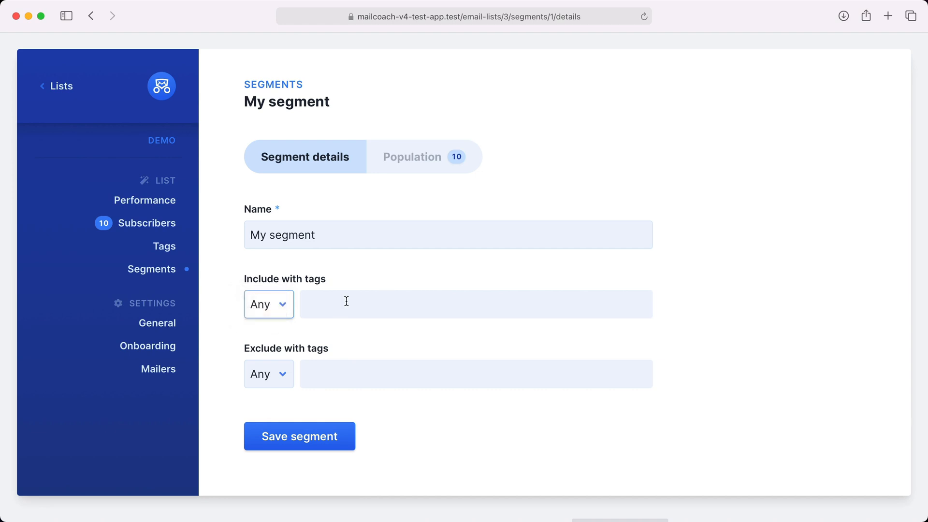
click(475, 304)
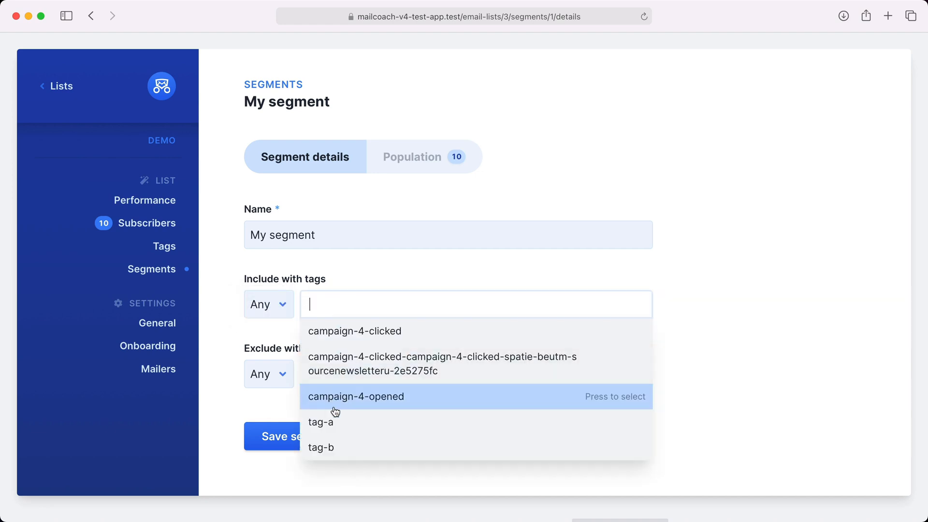
click(321, 421)
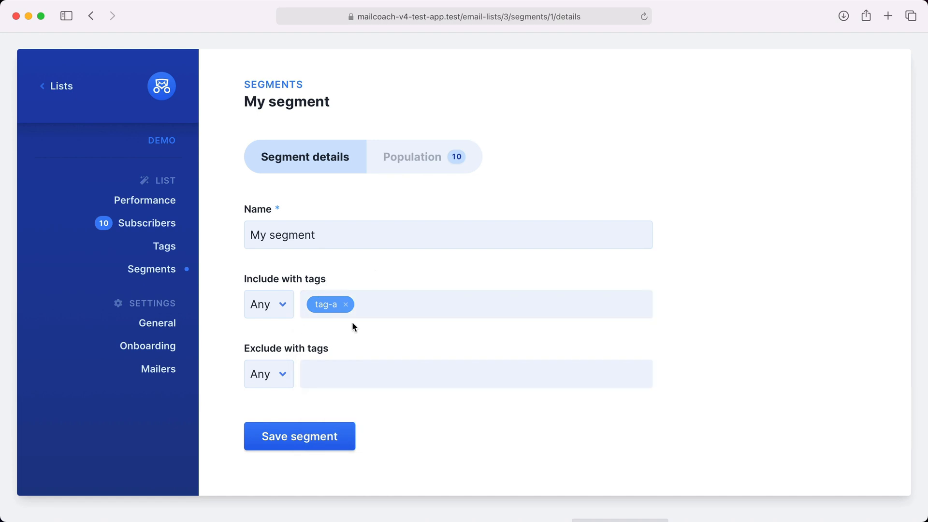
click(299, 436)
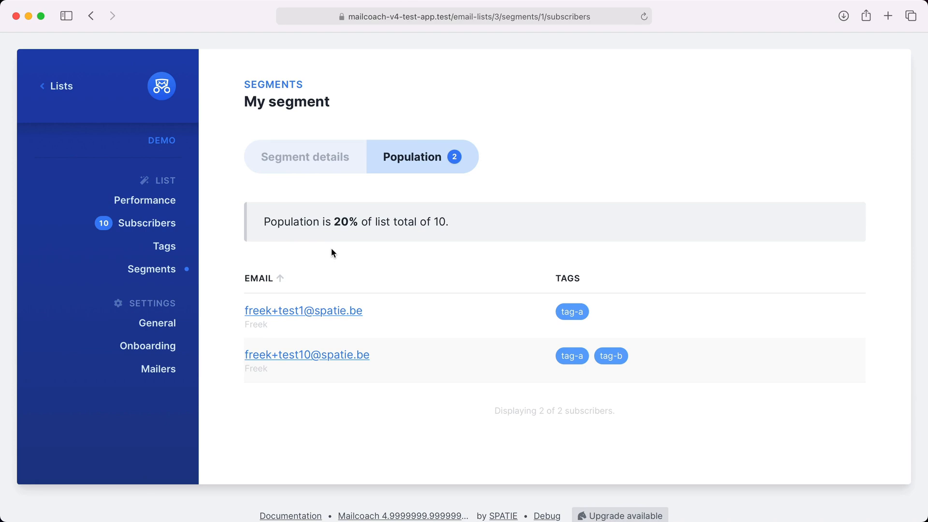
mouse_move(273, 401)
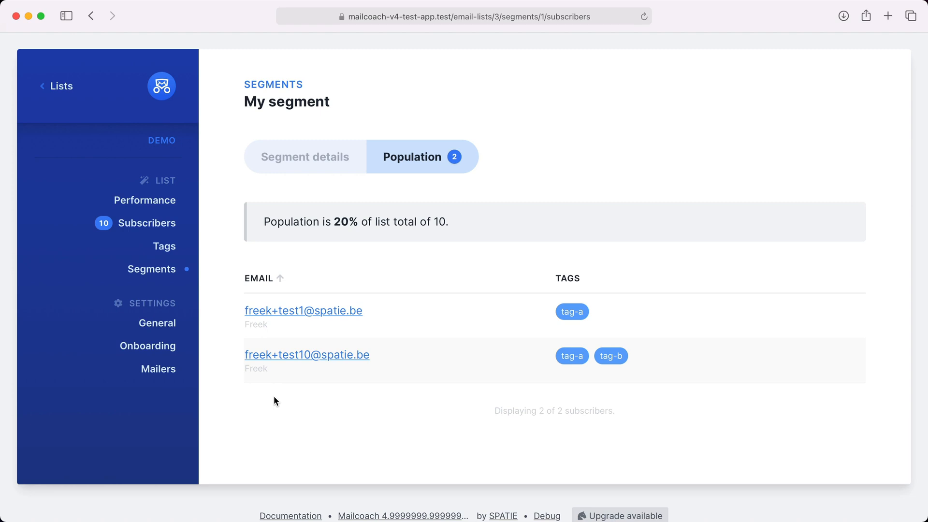
mouse_move(60, 111)
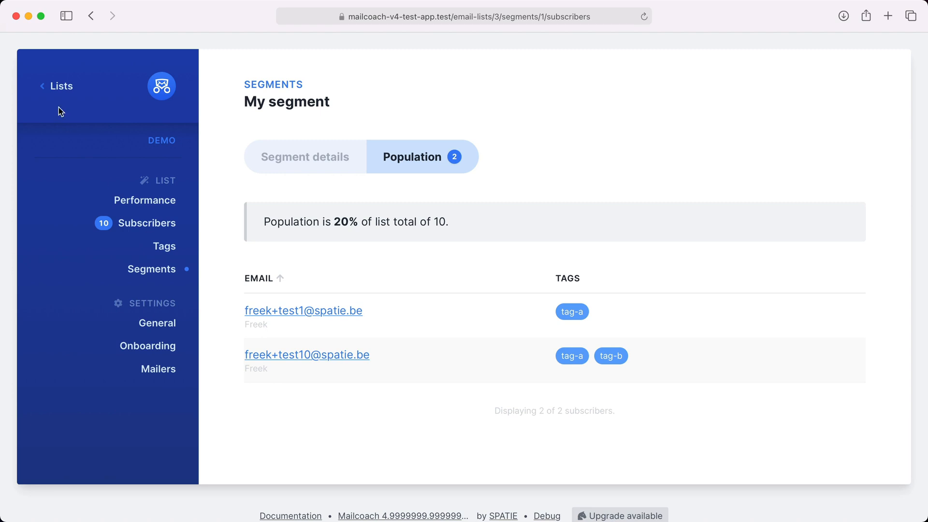
- From the Campaigns overview, duplicate the Demo Mailcoach campaign via its row actions menu
click(62, 86)
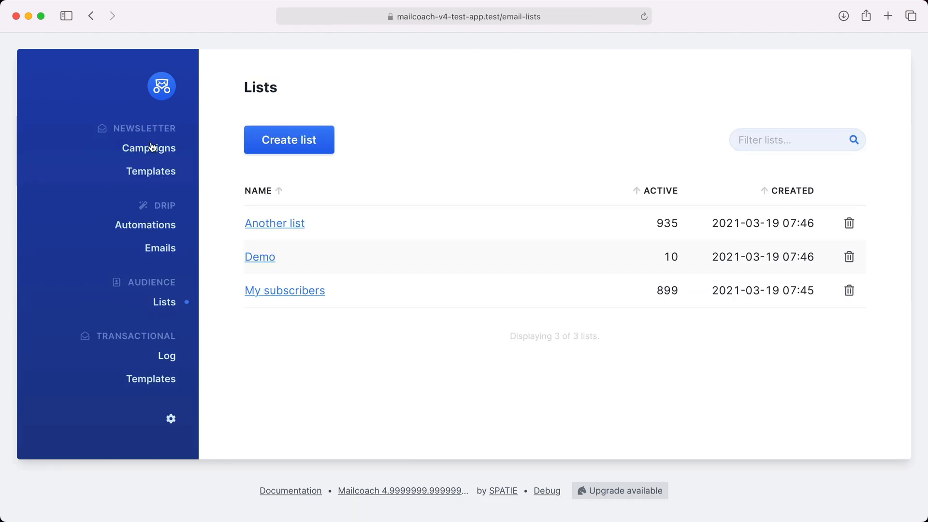
click(149, 148)
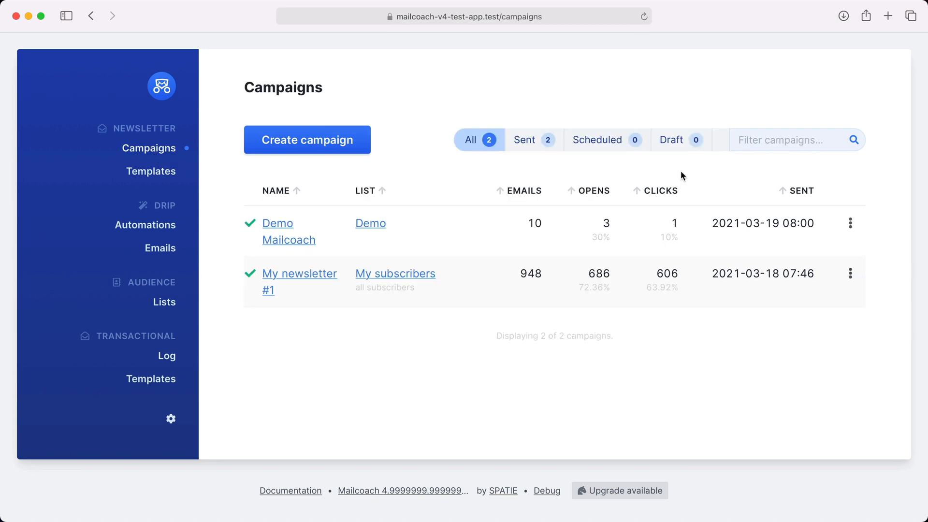
click(850, 223)
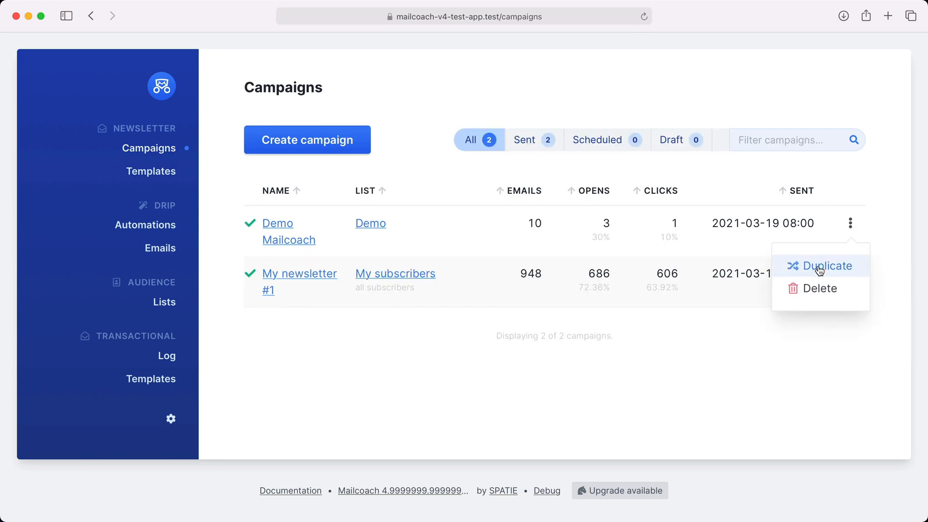
click(821, 264)
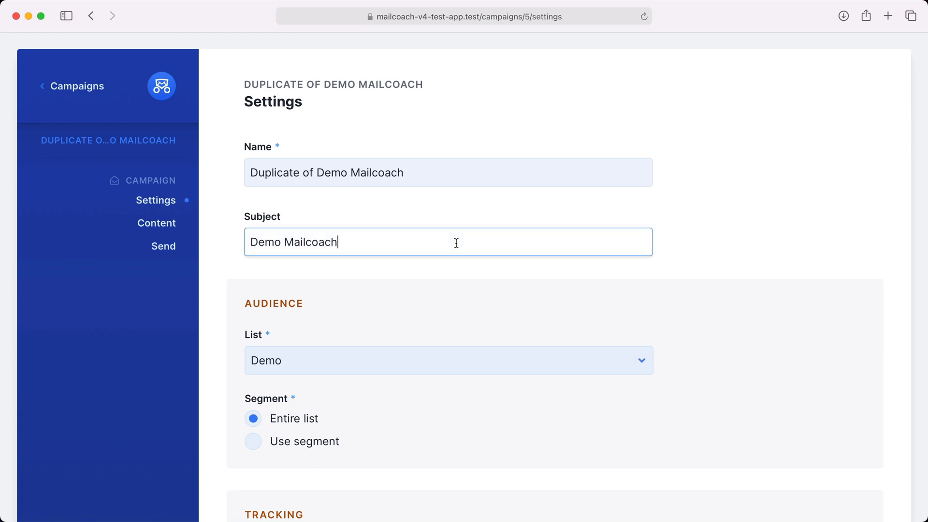
- Set the subject to 'Demo Mailcoach for people with tag A' and choose Use segment instead of the entire list
text(for pe)
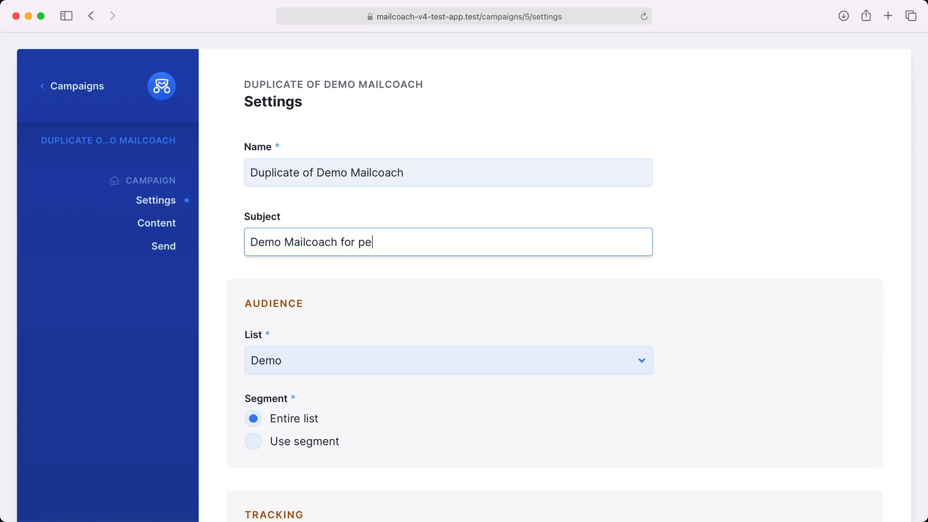
text(ople with tag)
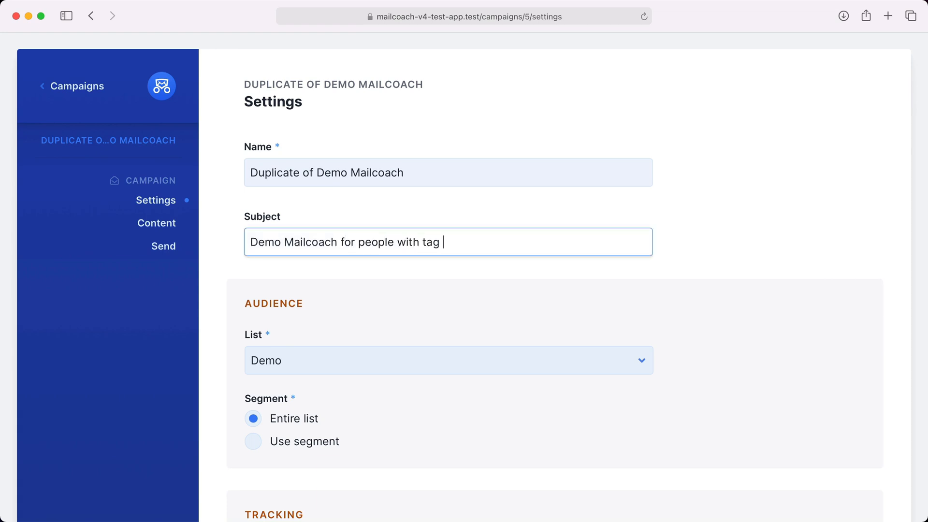
text(A)
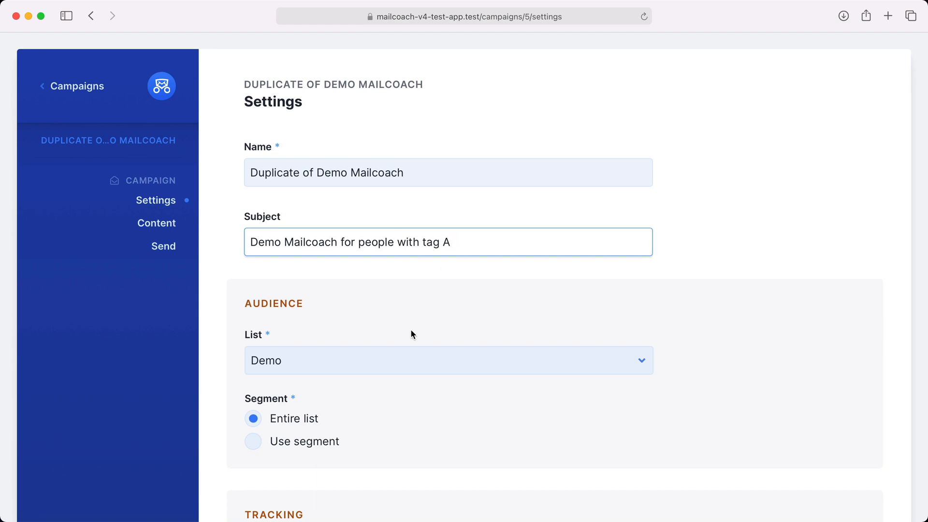
scroll(down, 3)
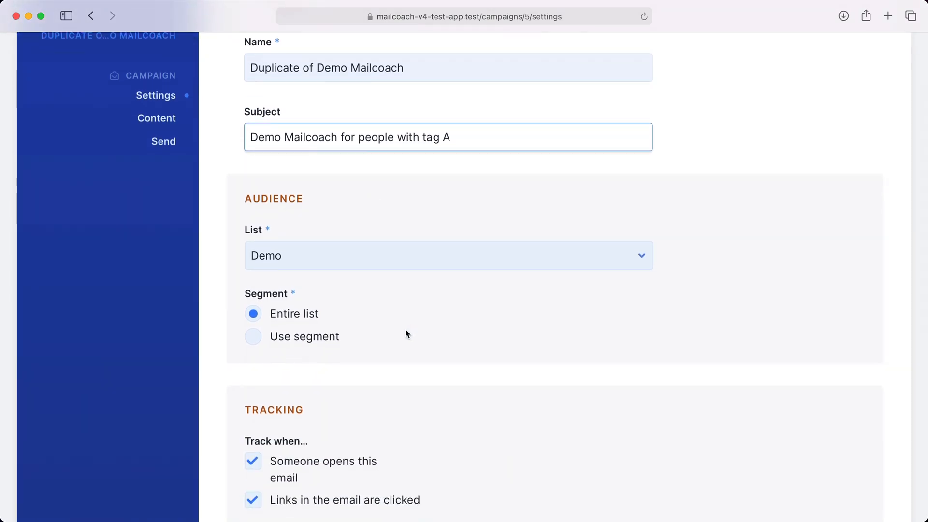
mouse_move(259, 336)
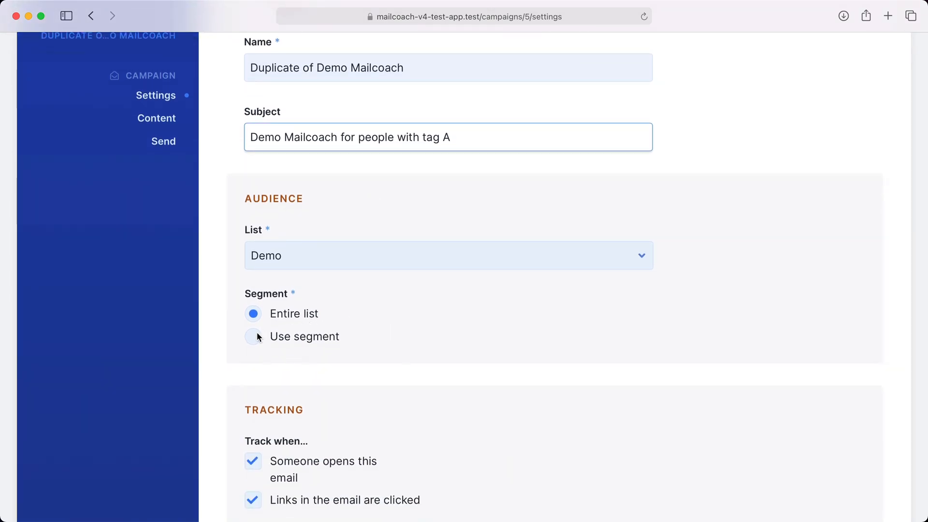
click(252, 337)
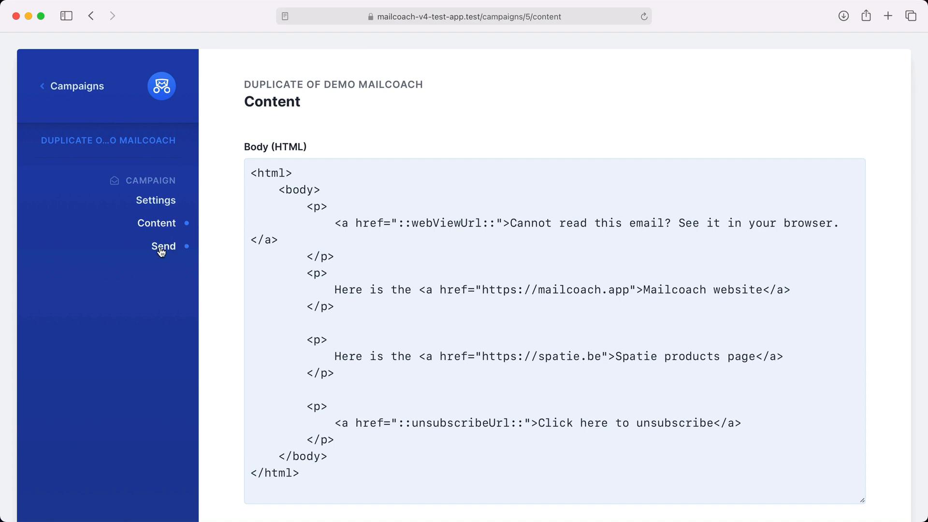
- Send the duplicated campaign now and confirm delivery to My segment's 2 subscribers
click(163, 245)
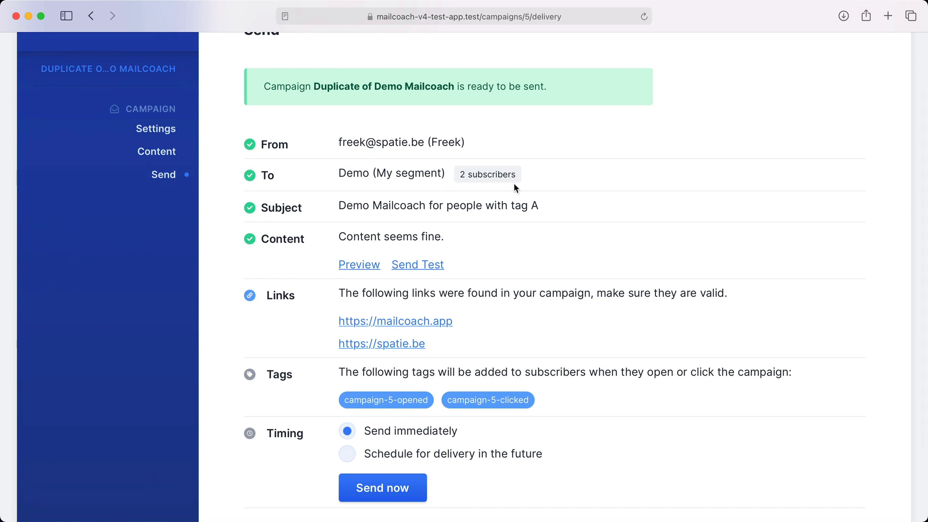
click(383, 487)
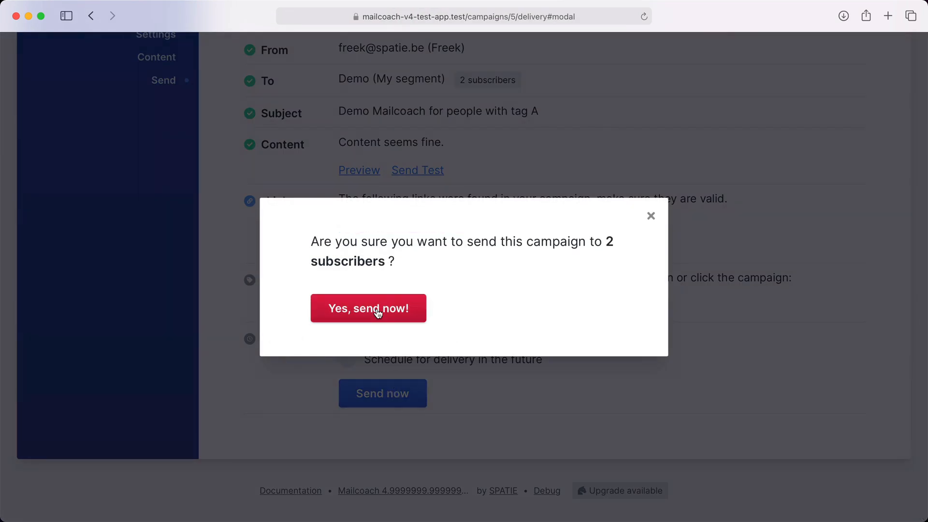
click(367, 307)
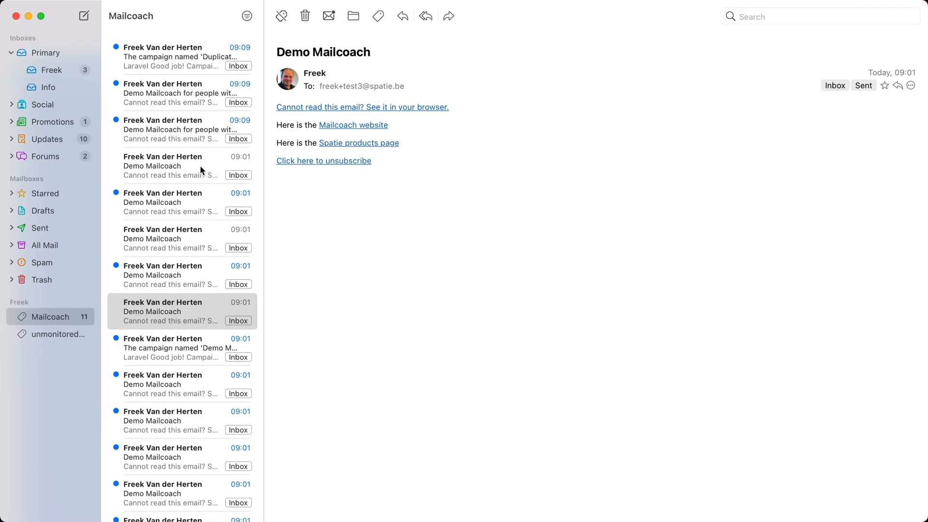
- Read both 'for people with tag A' emails and the 'Duplicate of Demo Mailcoach has been sent' confirmation
click(178, 128)
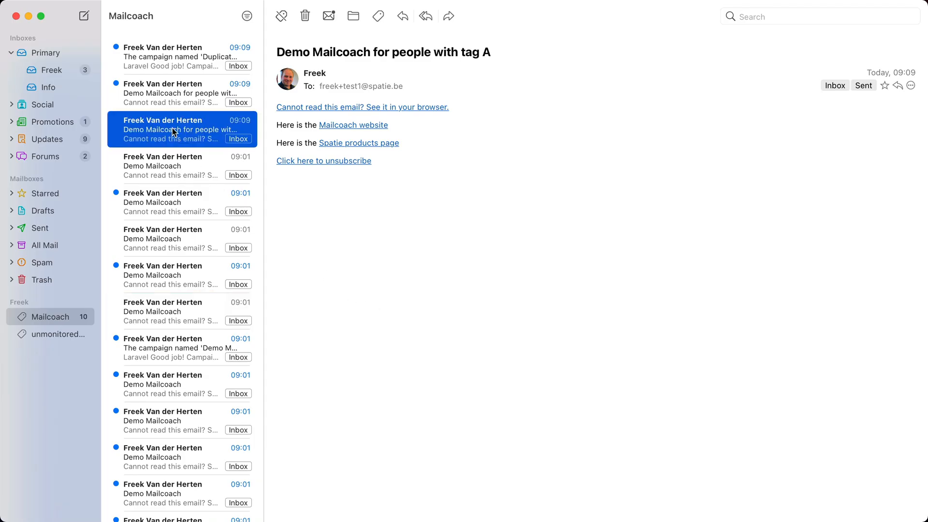
click(177, 92)
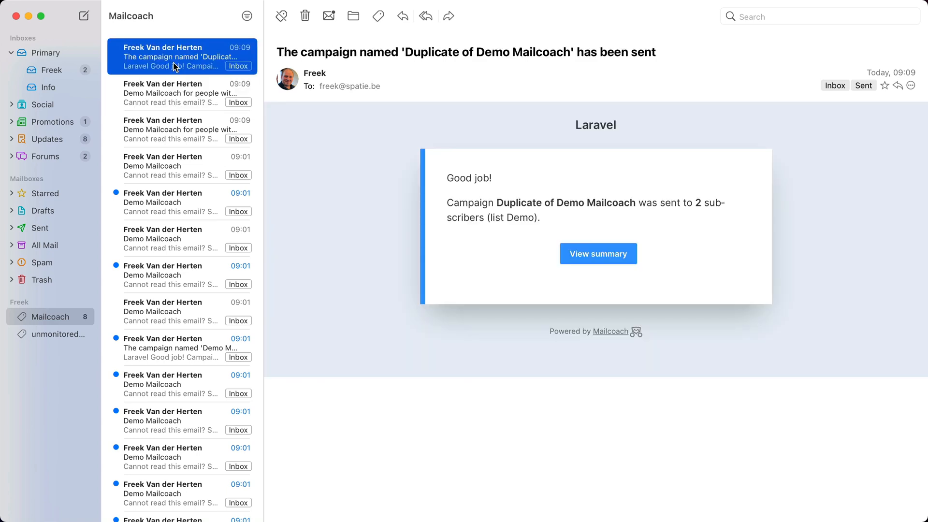
click(597, 253)
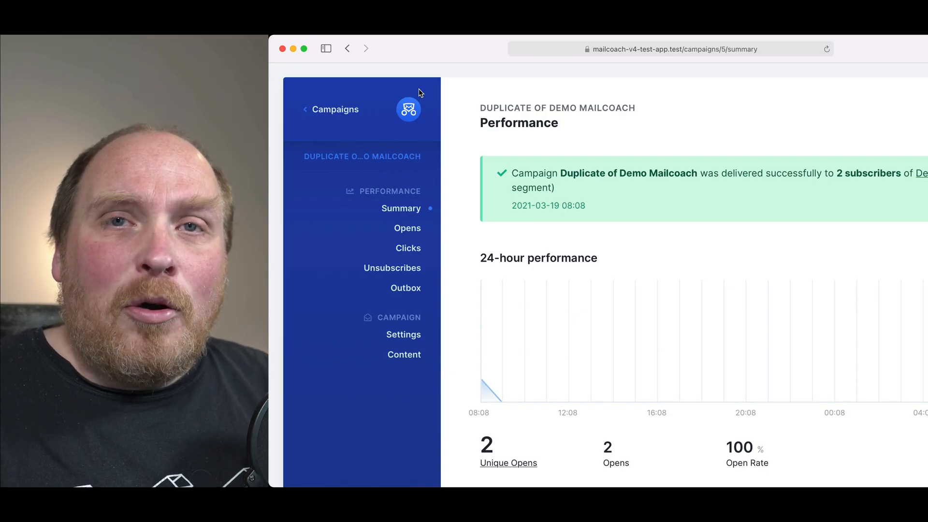